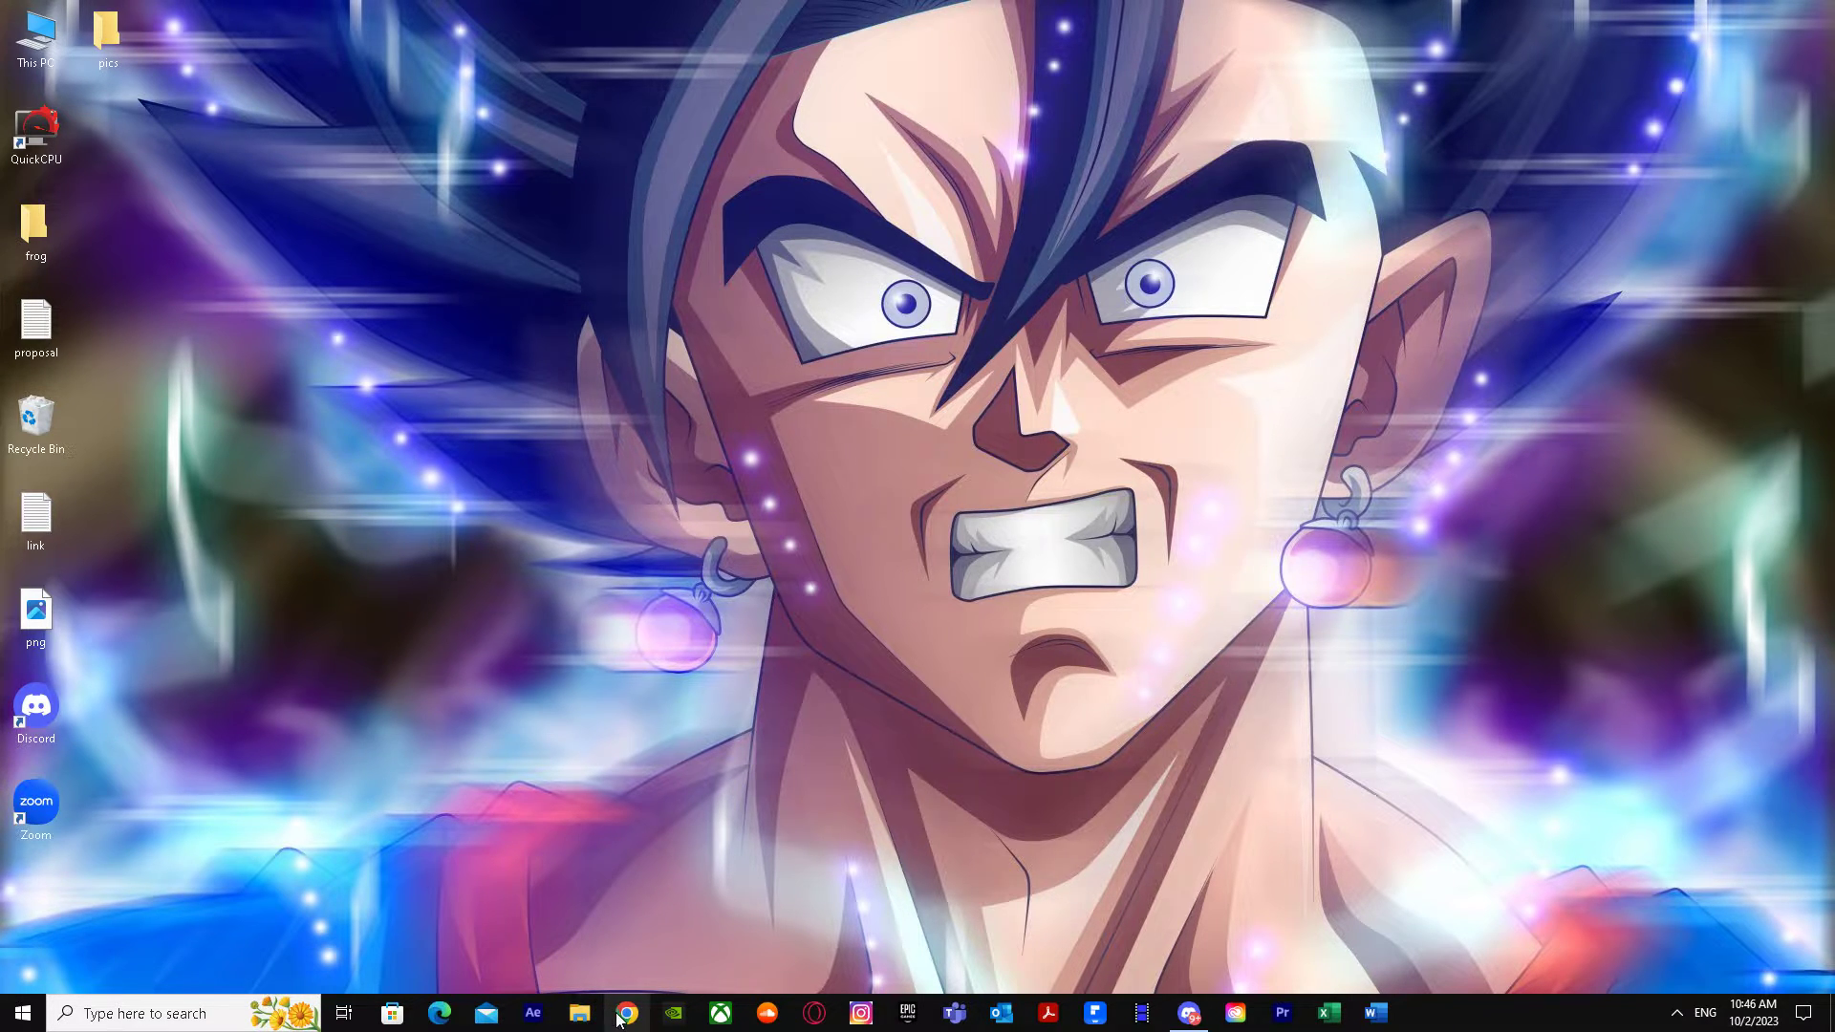
Step: Launch Chrome and go to the i2PDF site via the address bar
left_click(627, 1013)
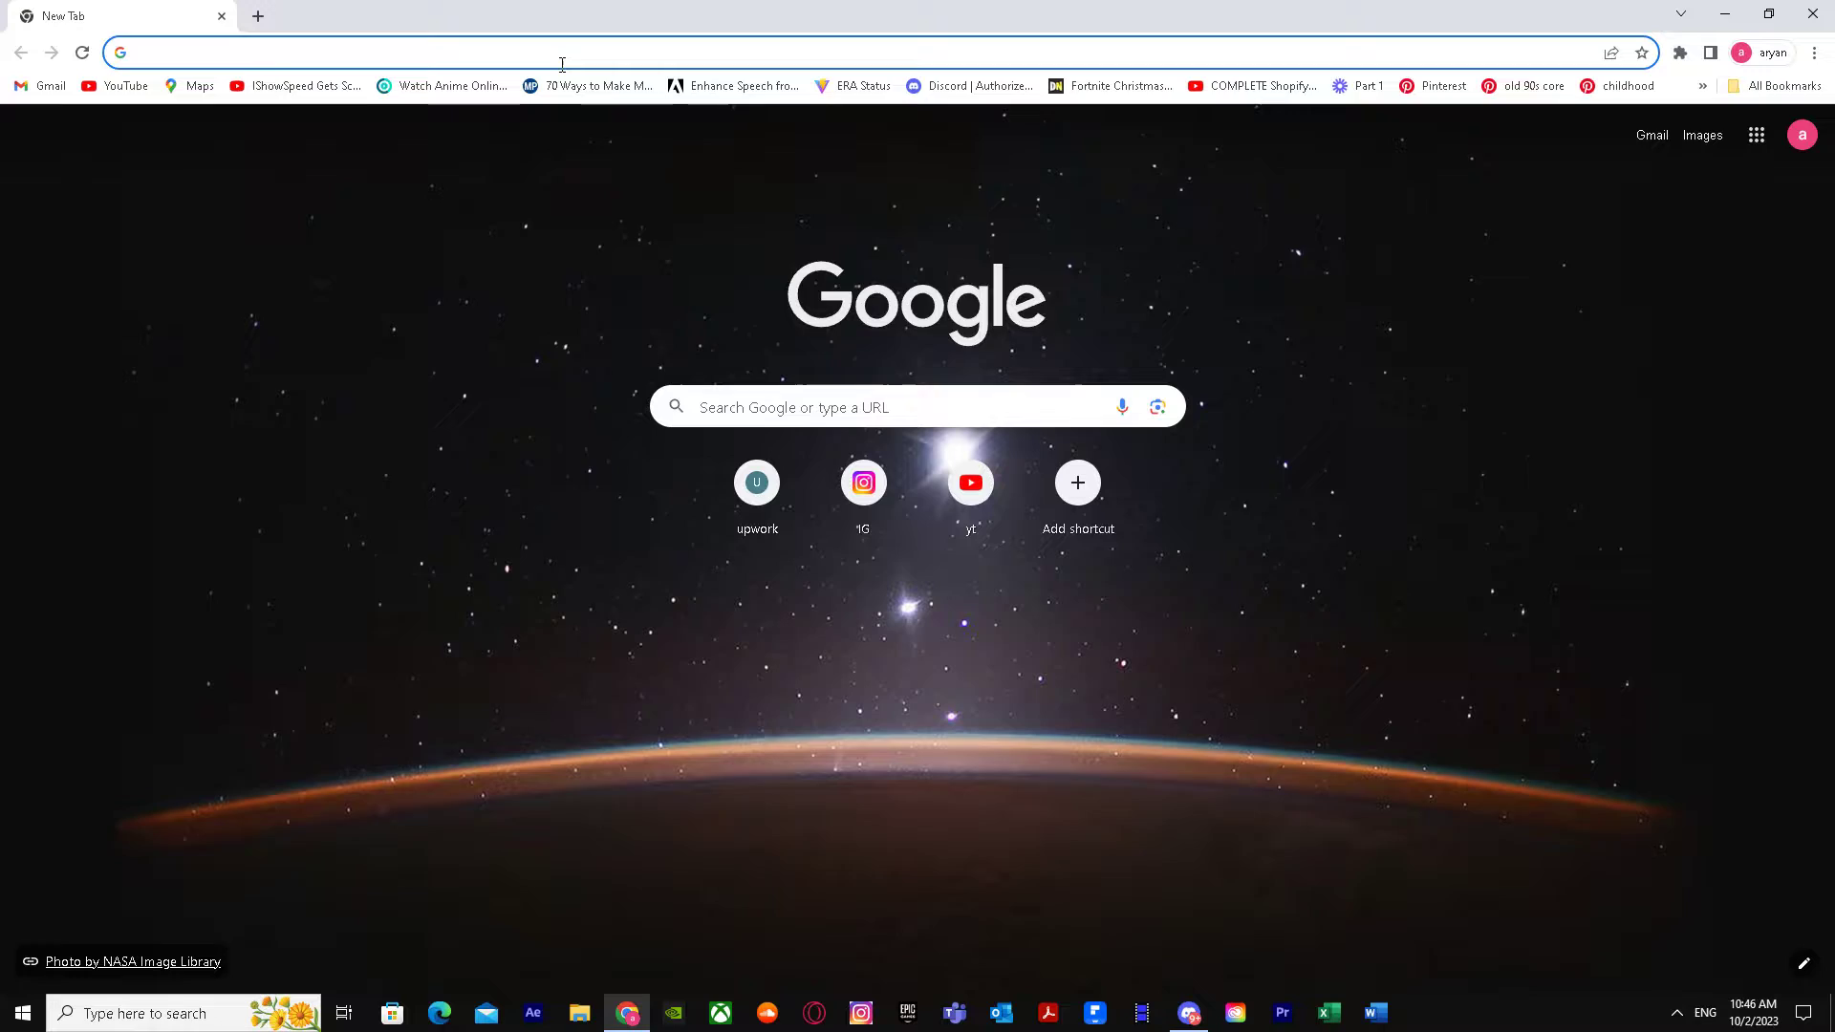
type("i2pdf.com")
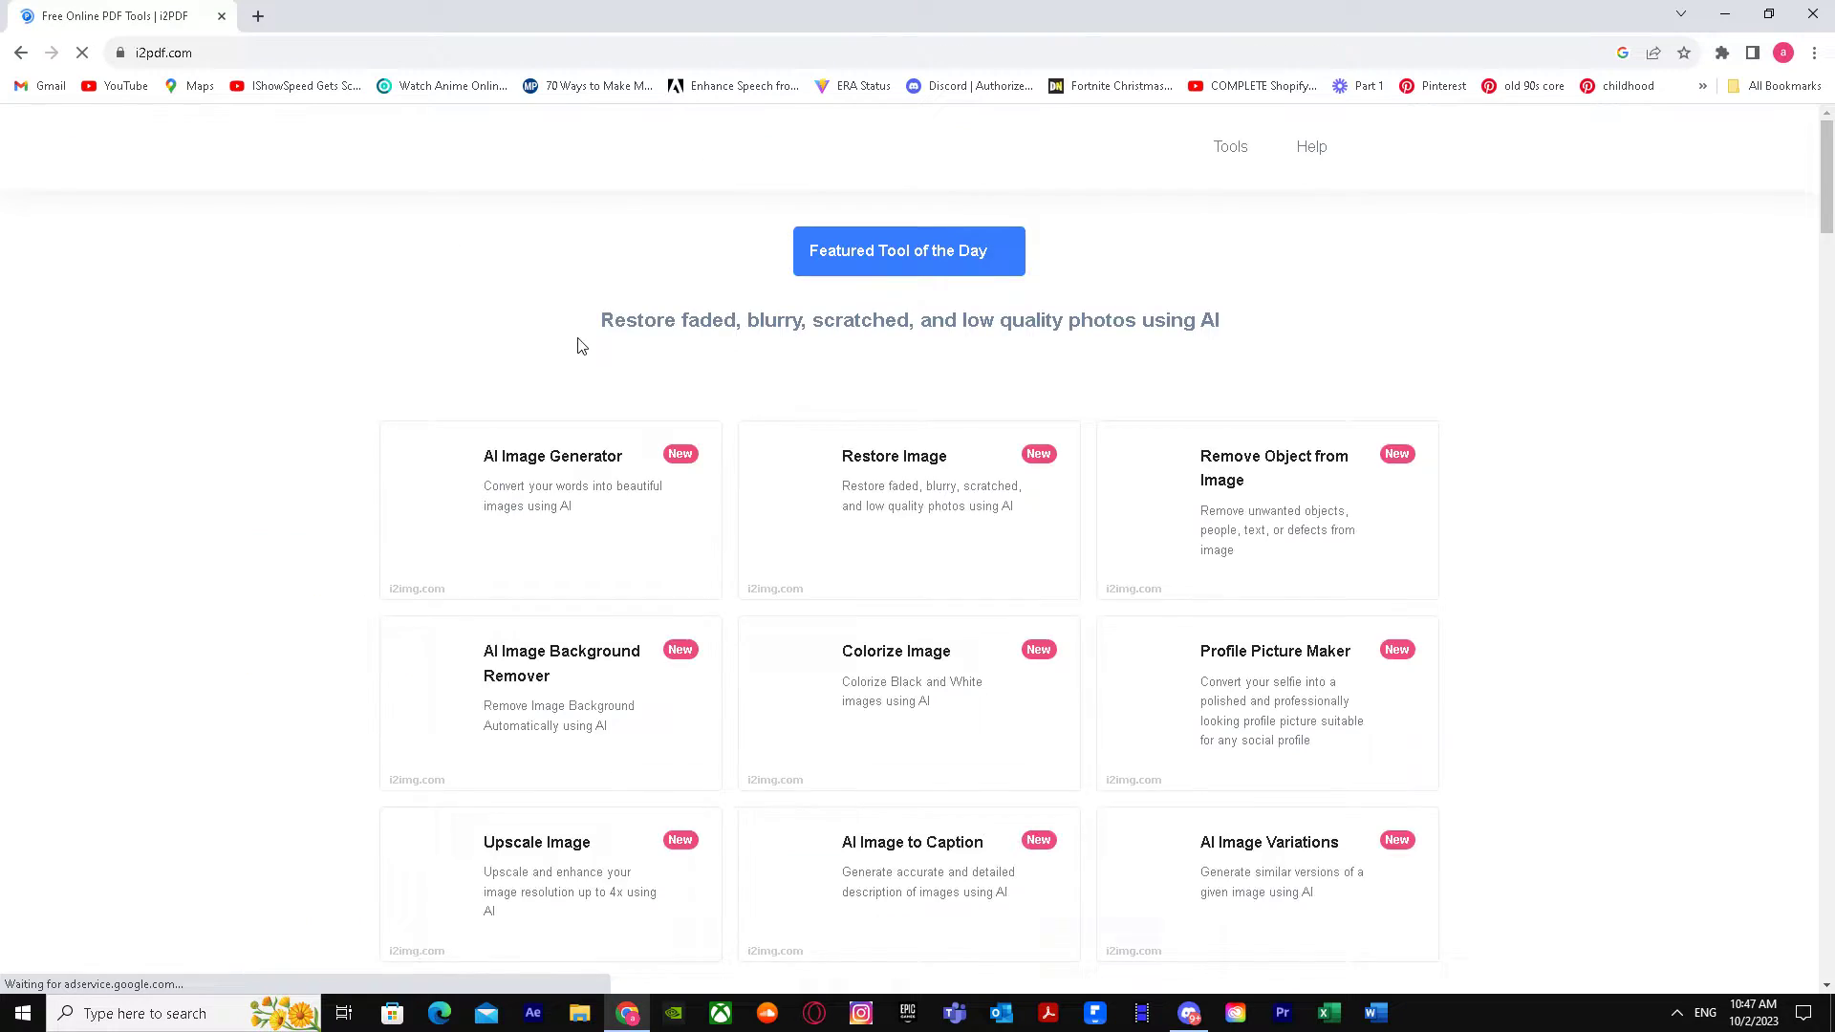
Step: Choose the PDF to Word tool card from the Online PDF Tools list
scroll("down", 3)
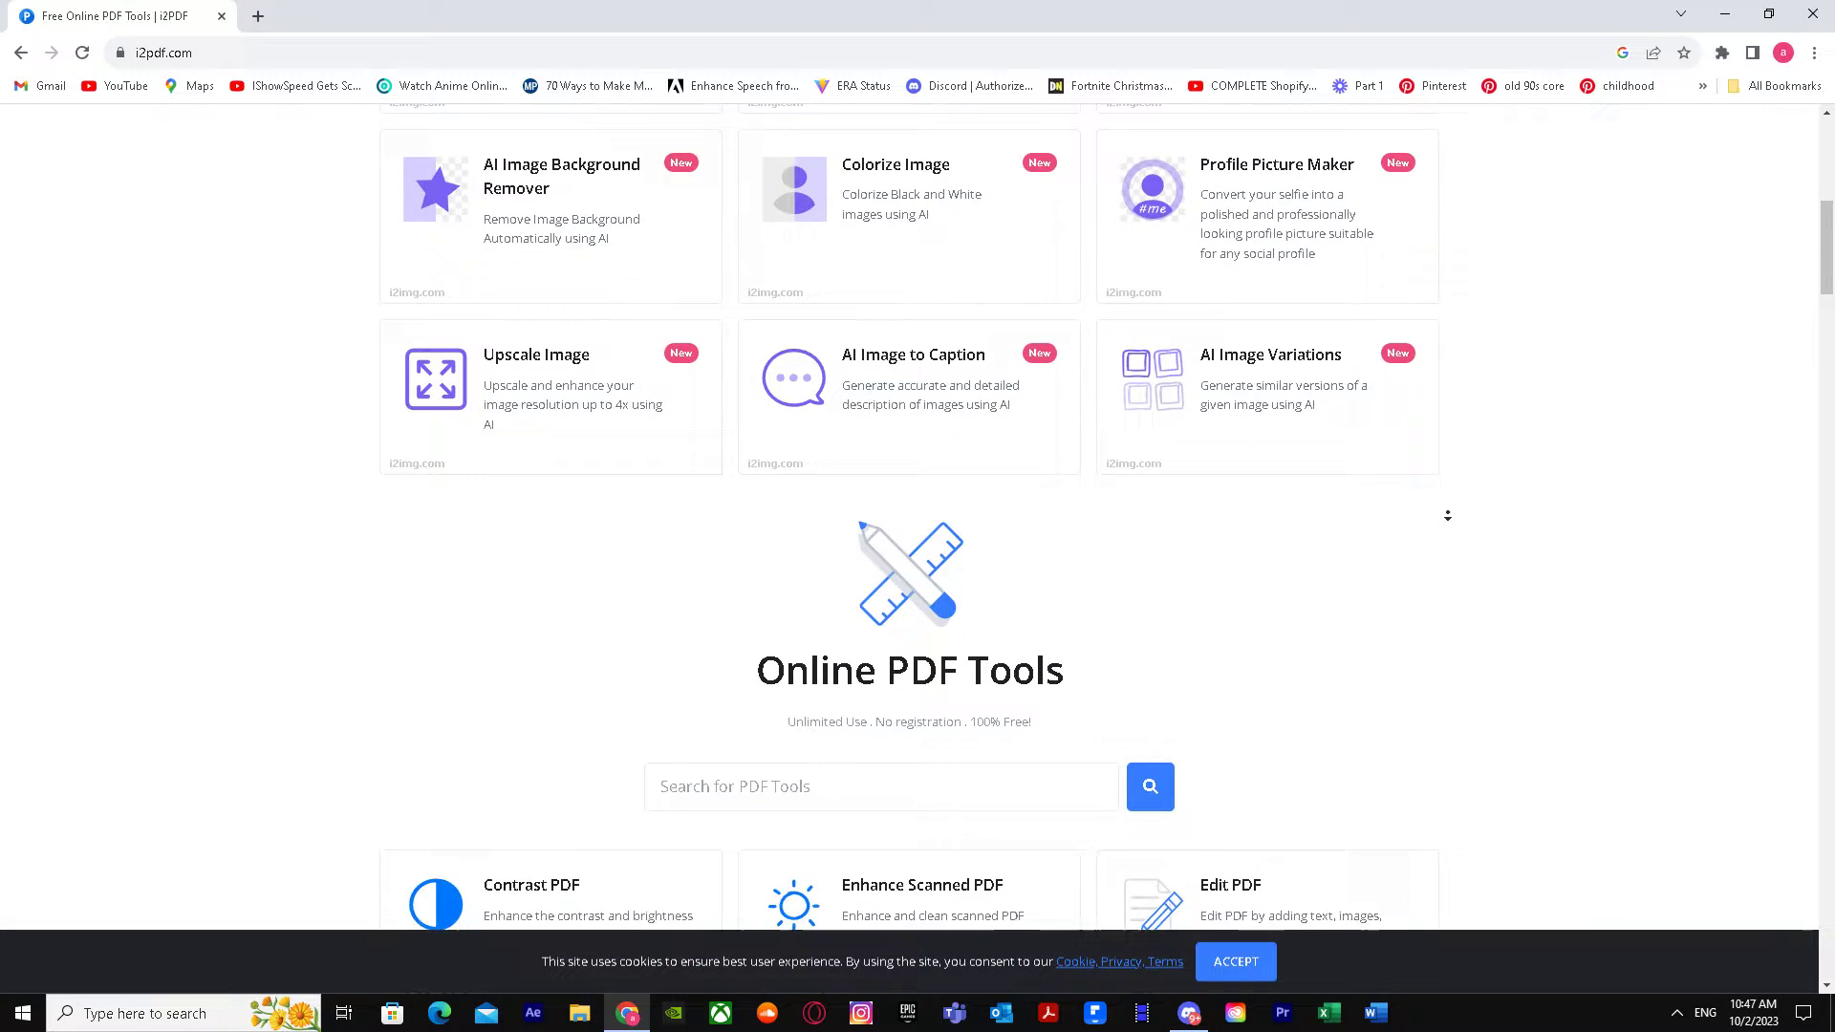
scroll("down", 3)
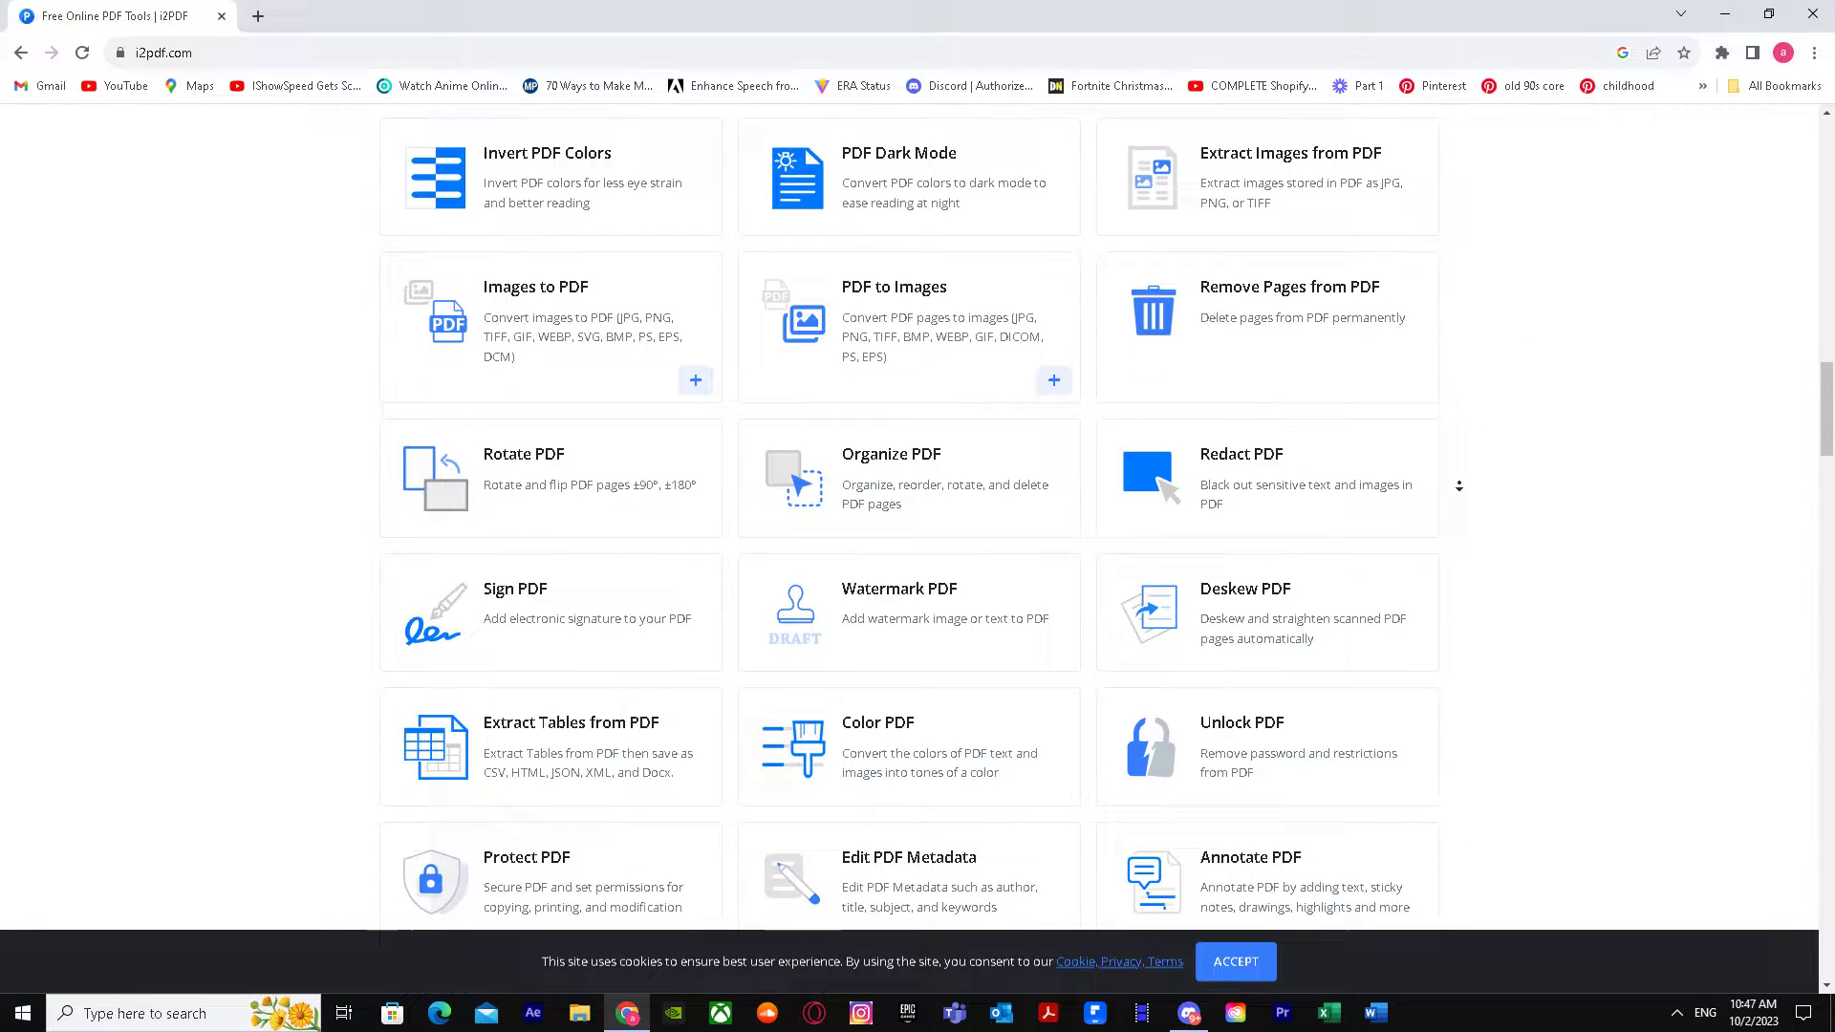
scroll("down", 3)
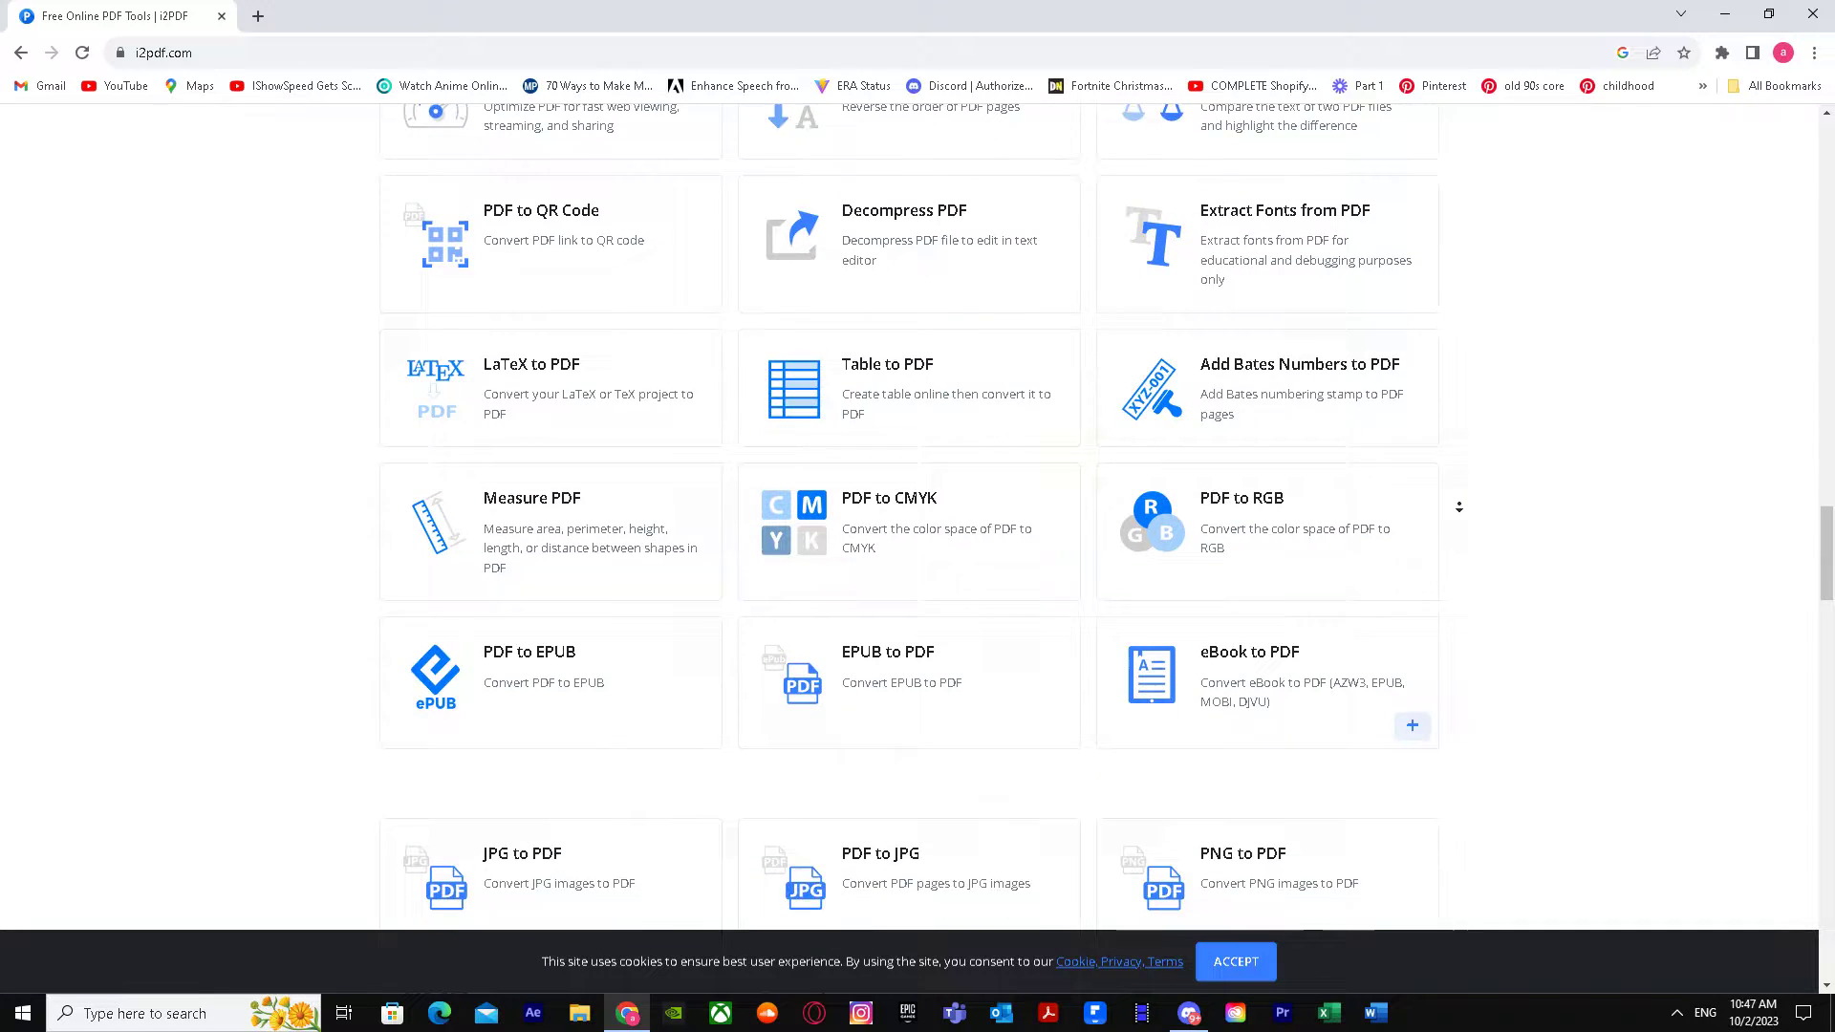
scroll("down", 3)
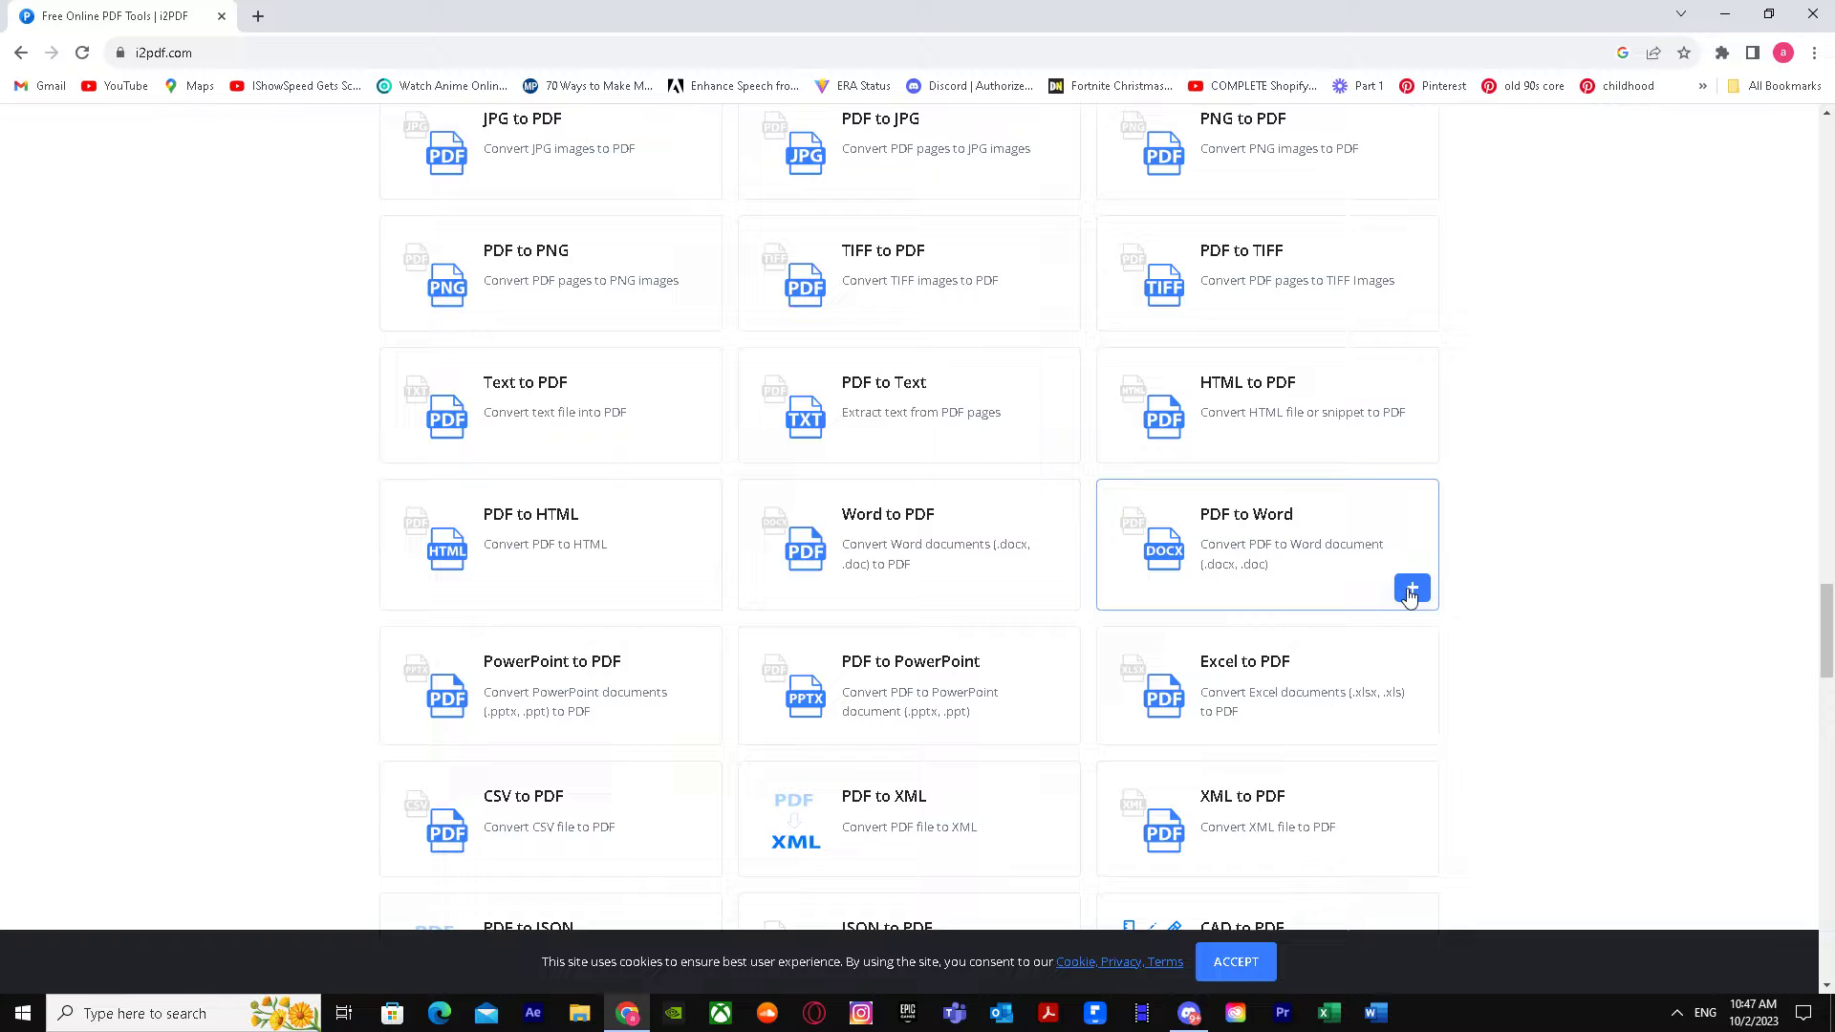
left_click(1412, 587)
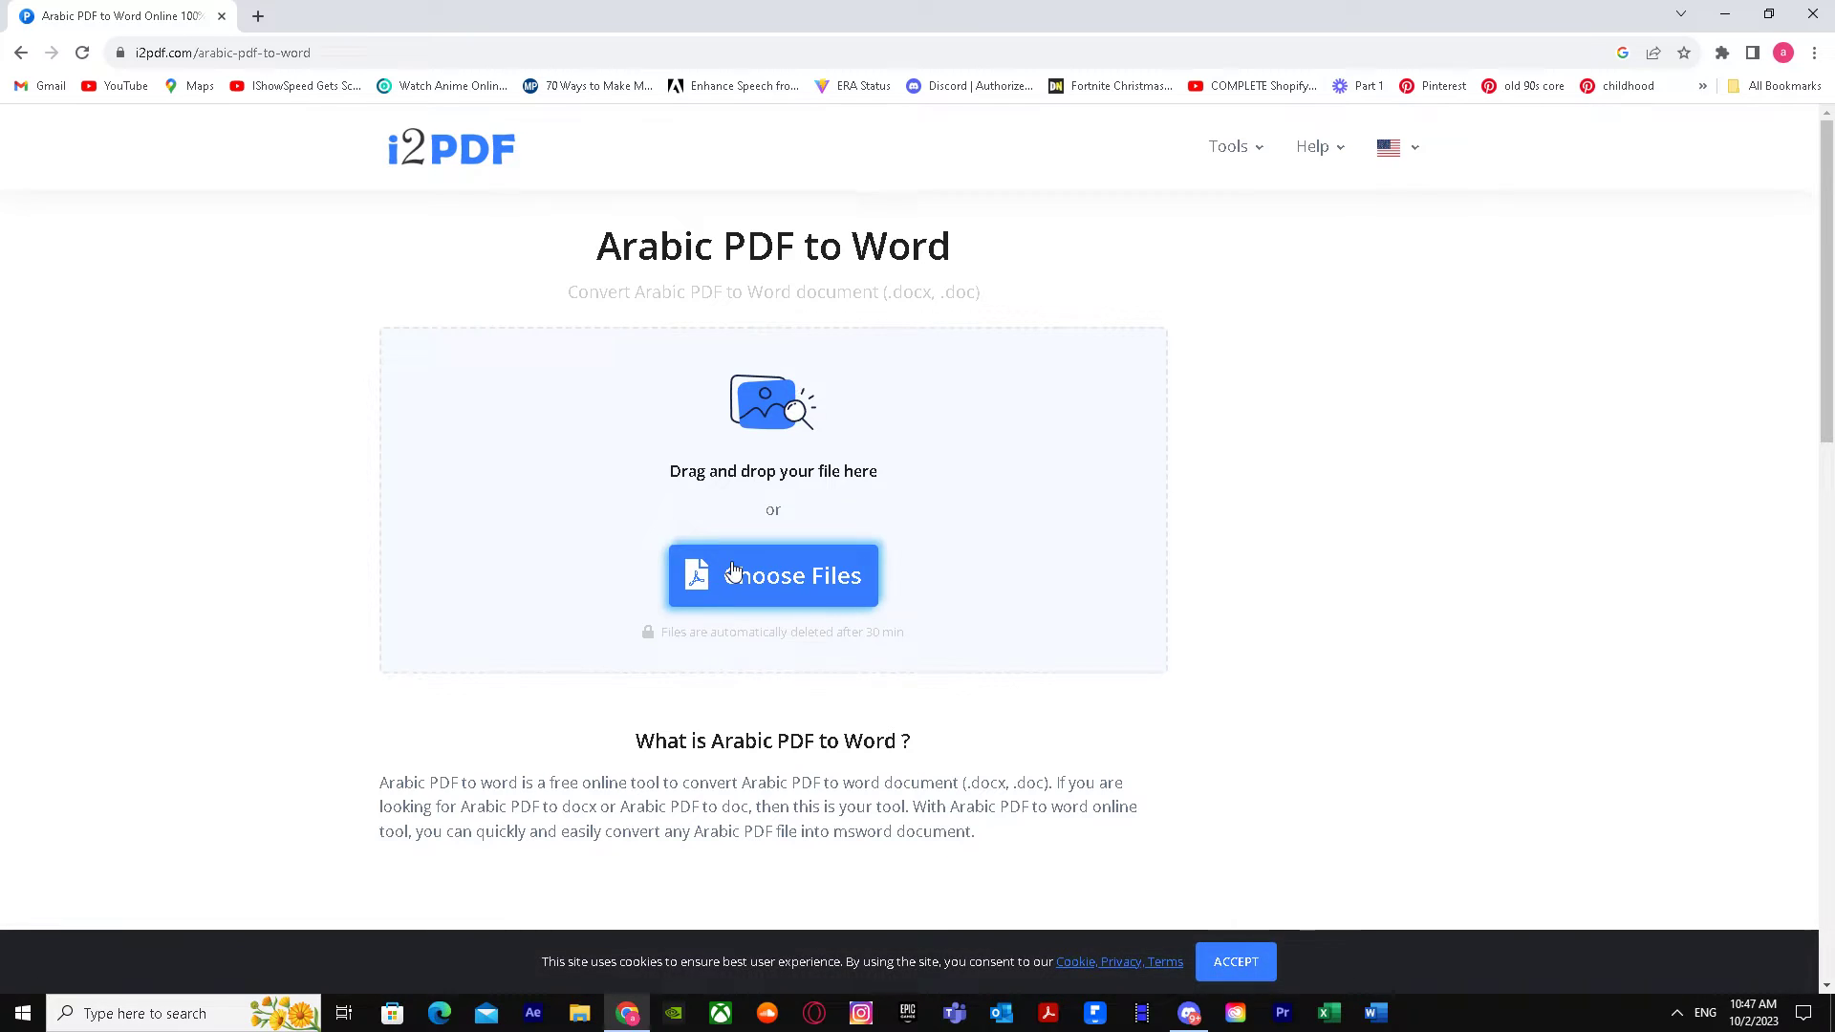
Step: Upload the MacBook Pro - Wikipedia PDF from Downloads via Choose Files
left_click(773, 575)
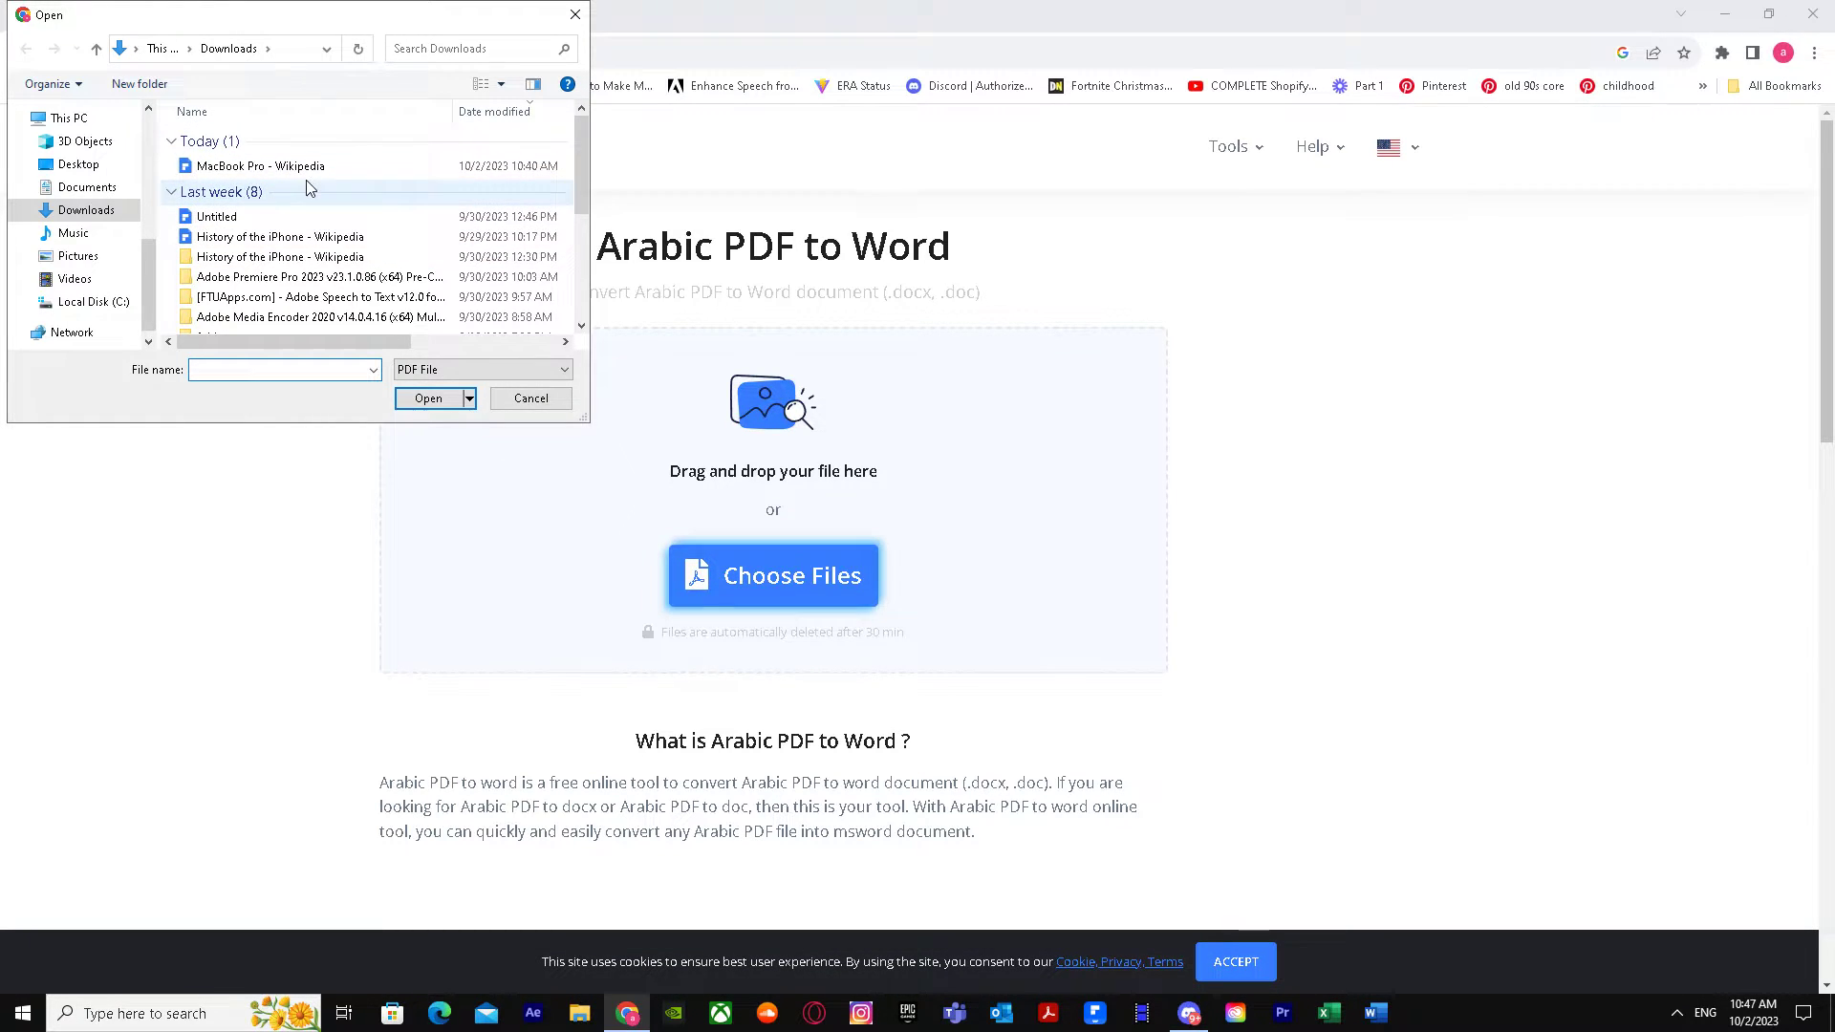
left_click(260, 164)
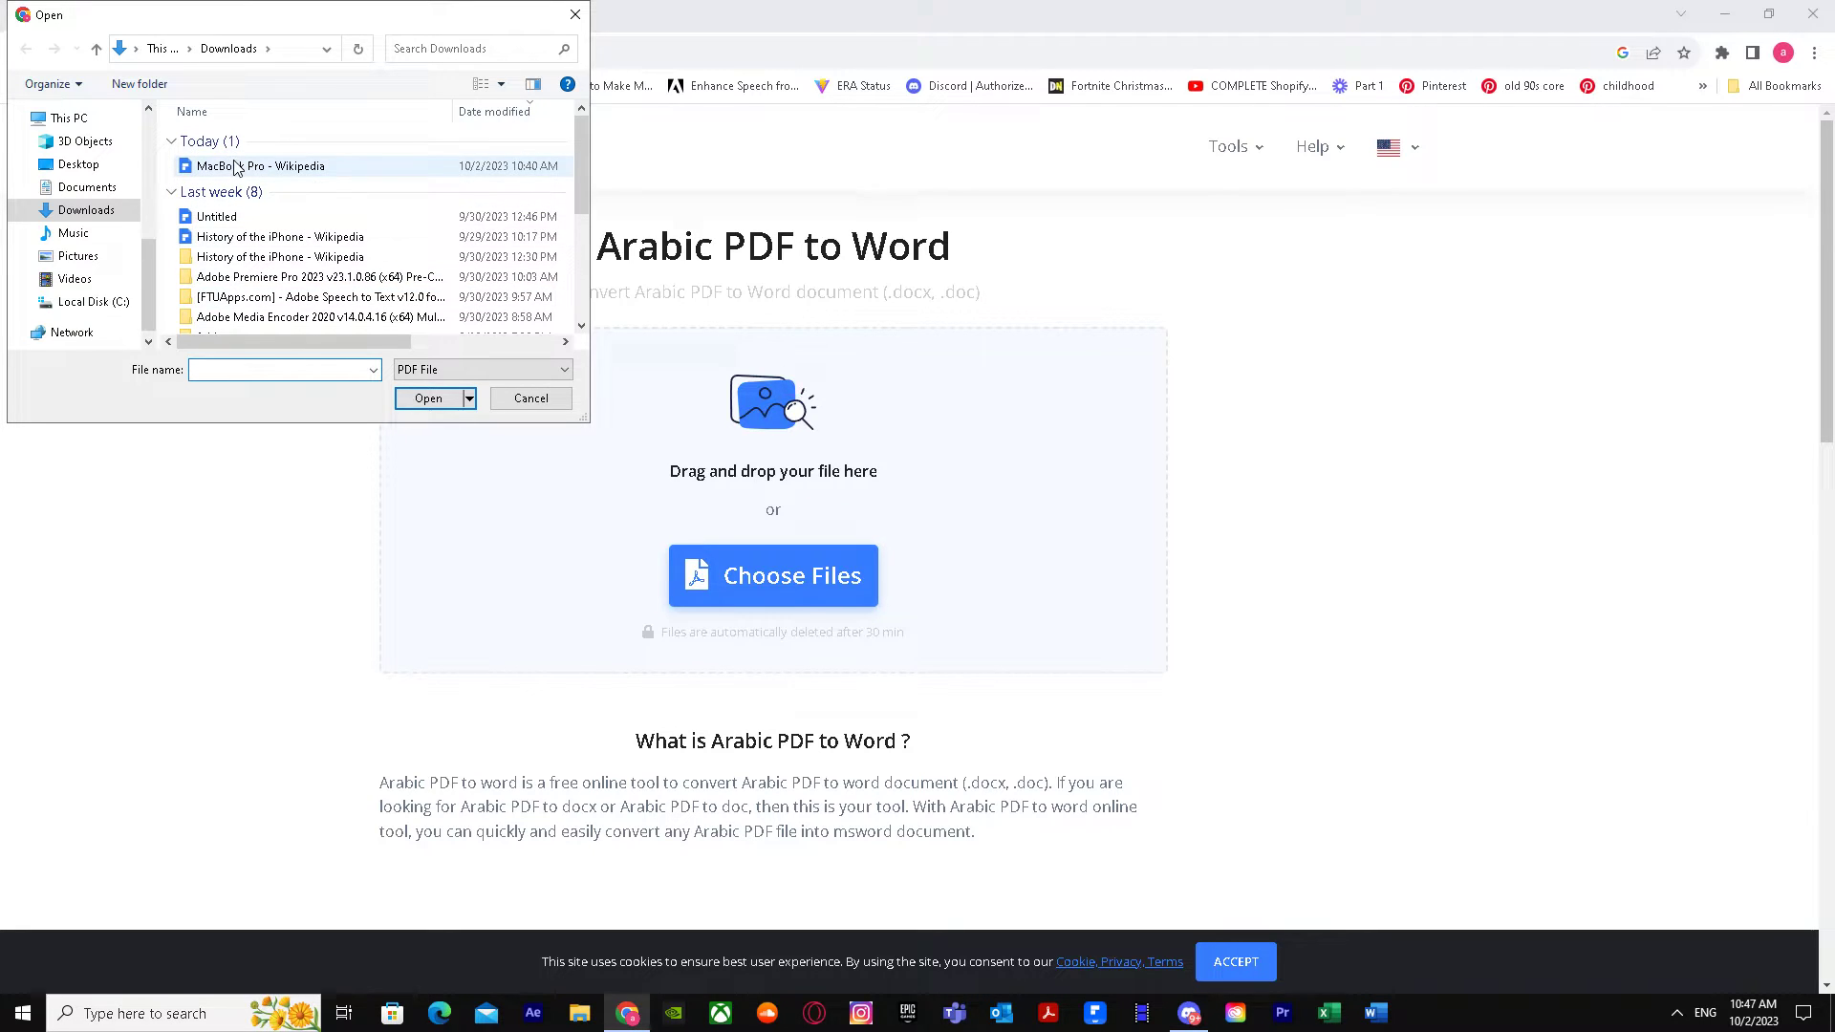
left_click(426, 398)
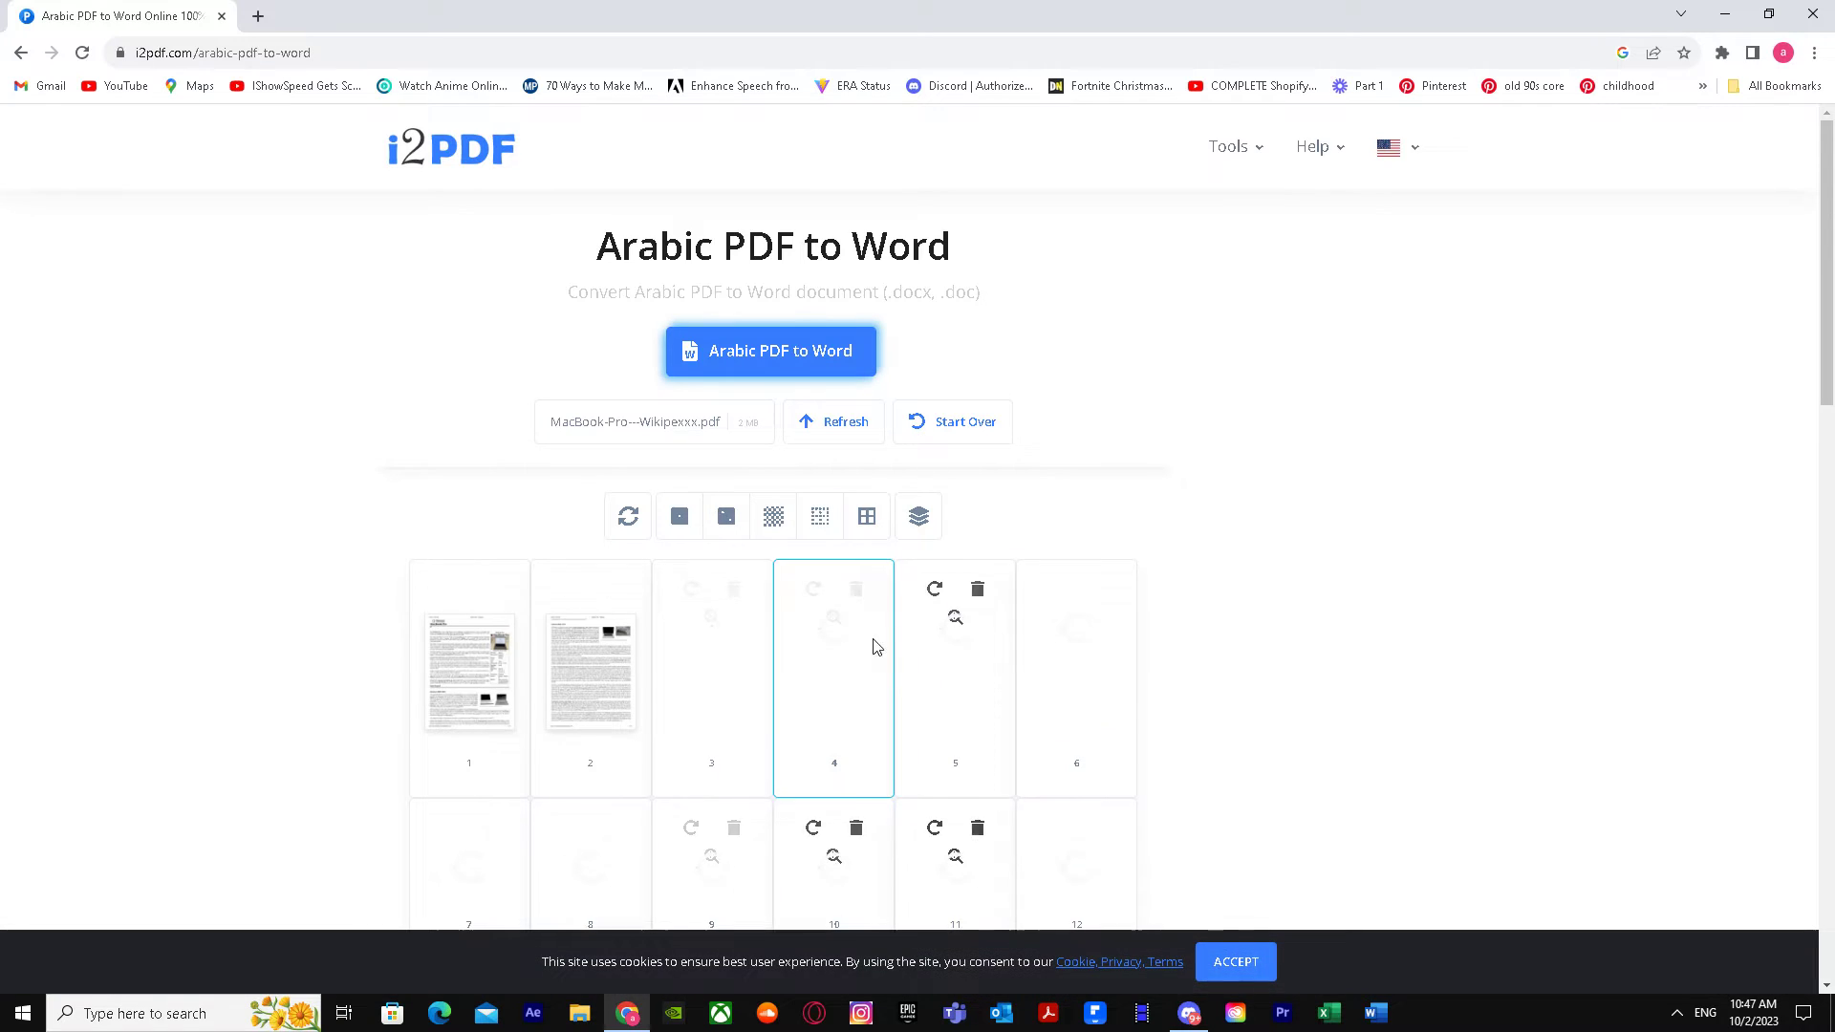
Step: Select all twelve page thumbnails and start the Arabic PDF to Word conversion
scroll("down", 3)
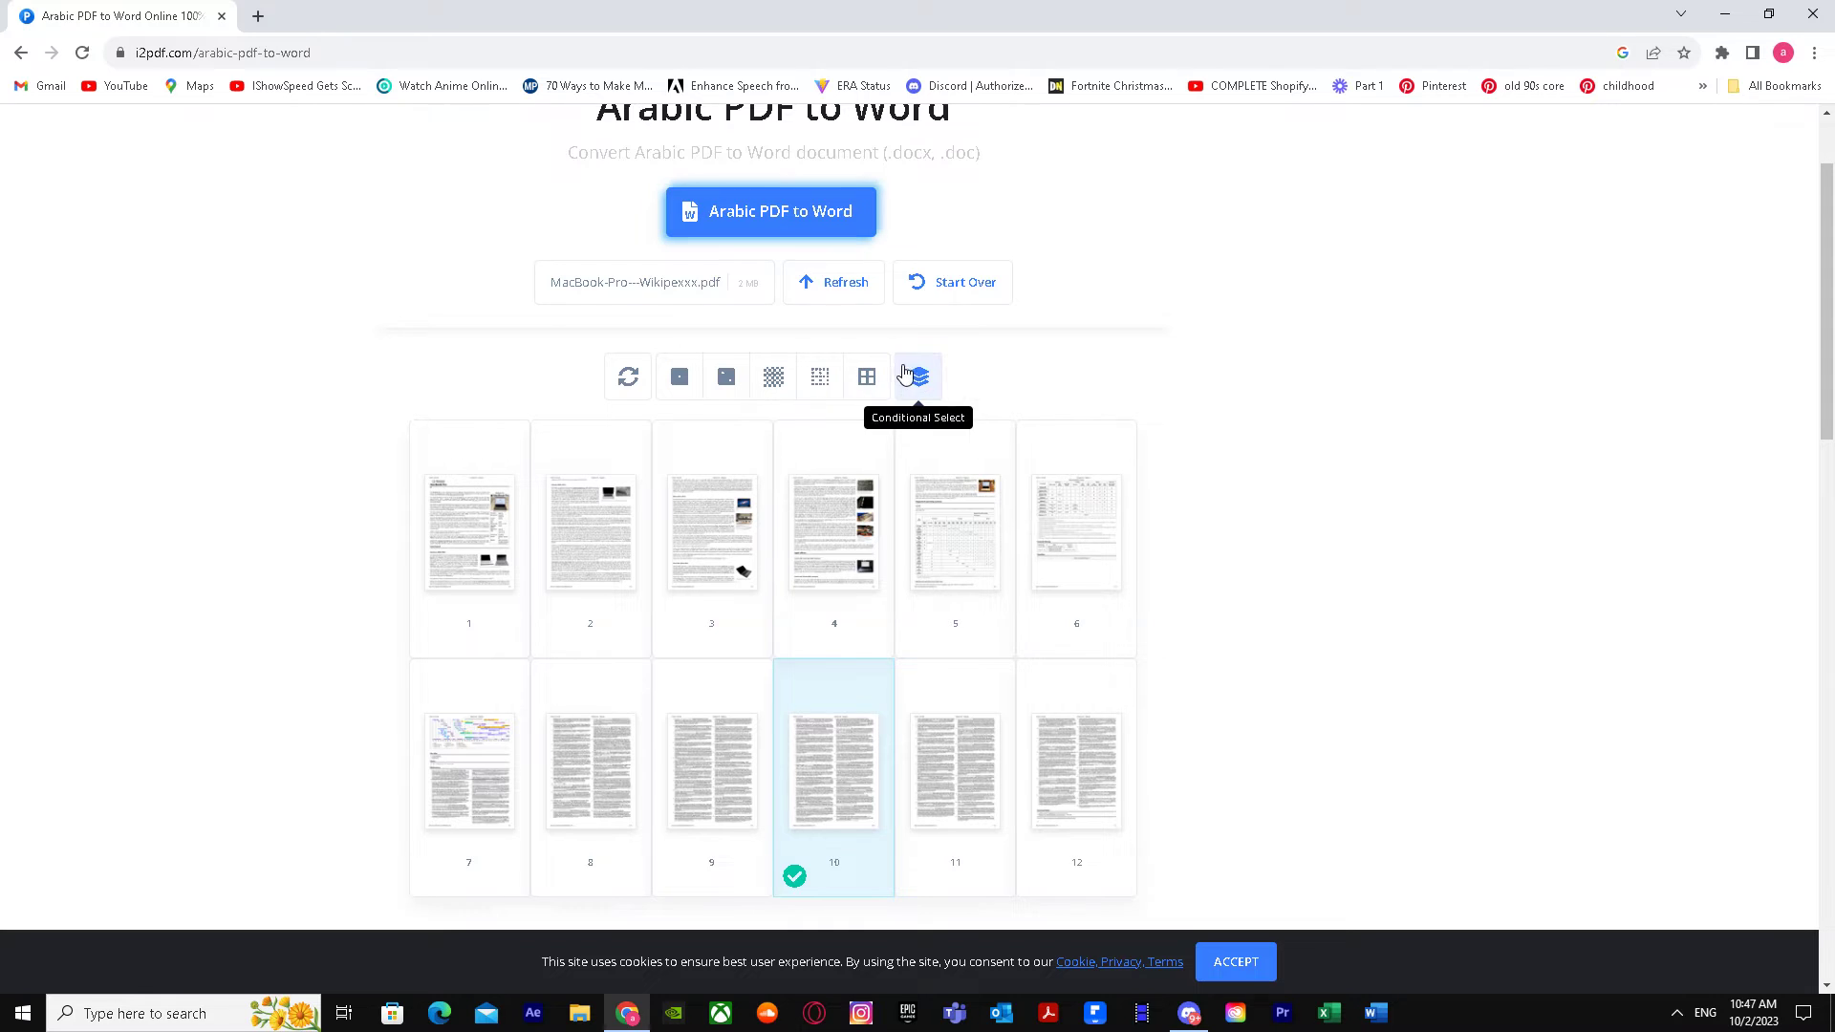
left_click(678, 377)
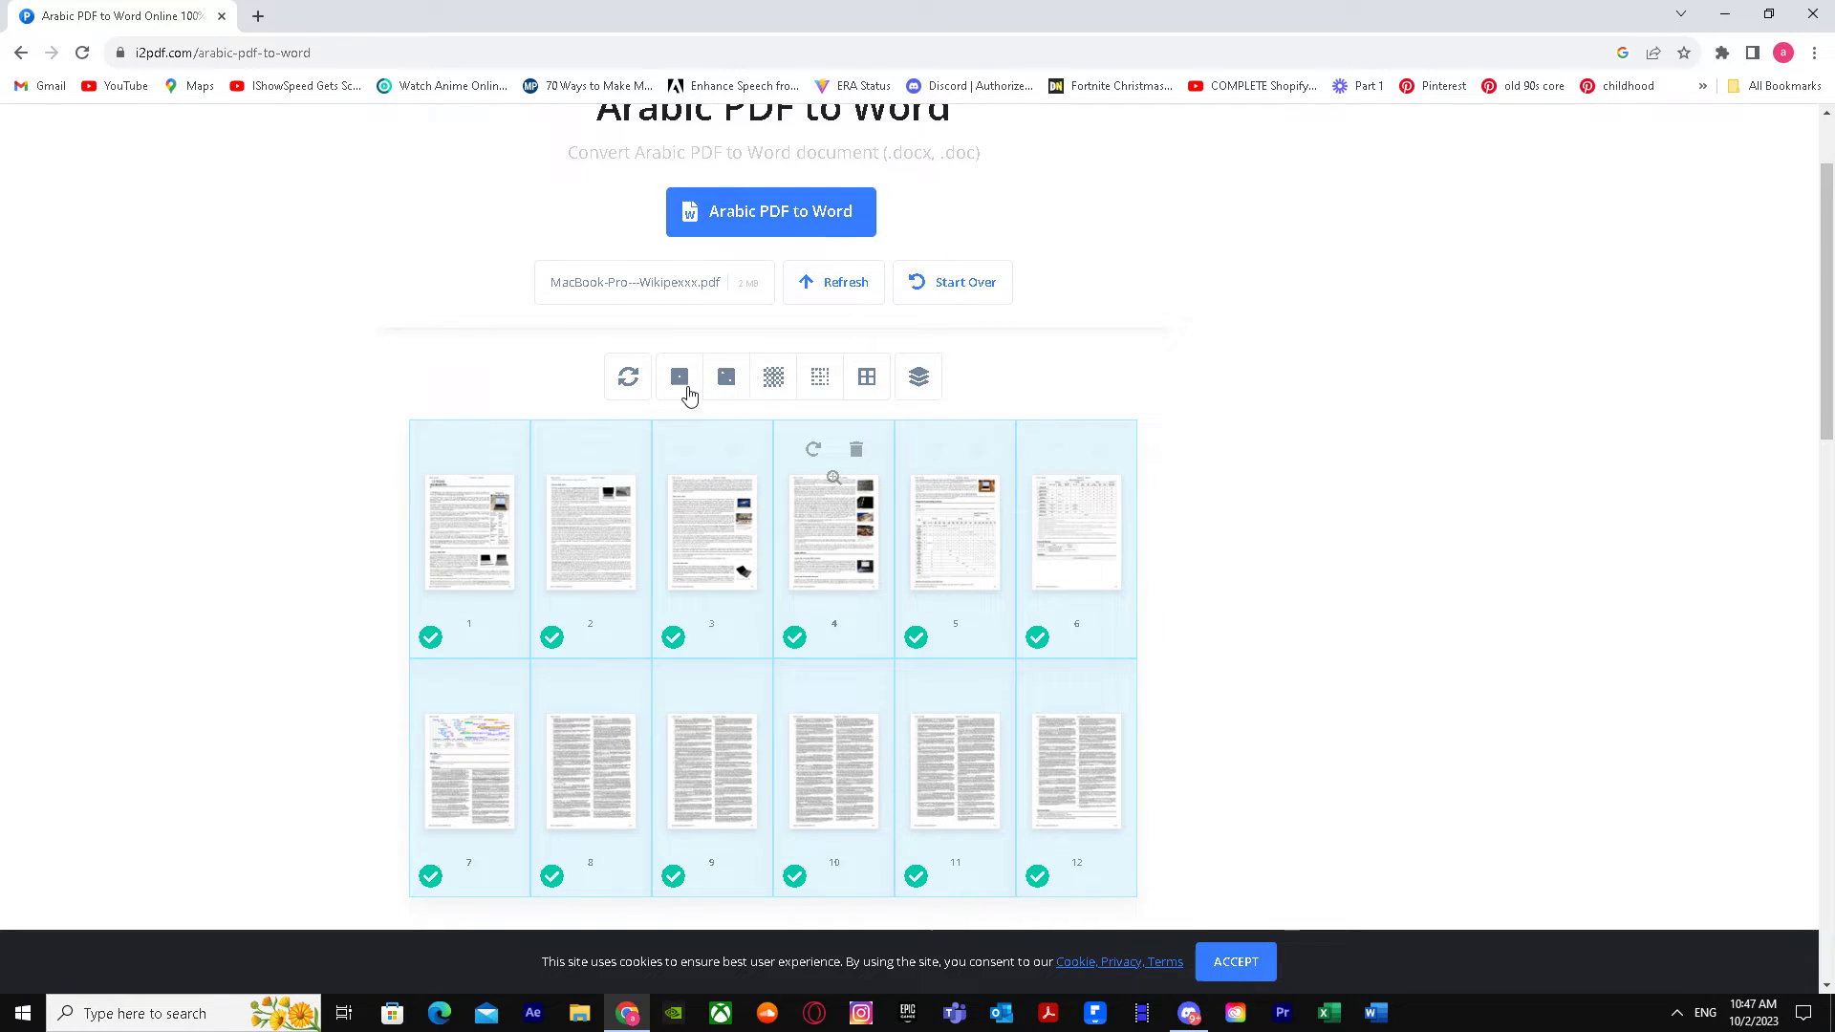
mouse_move(917, 377)
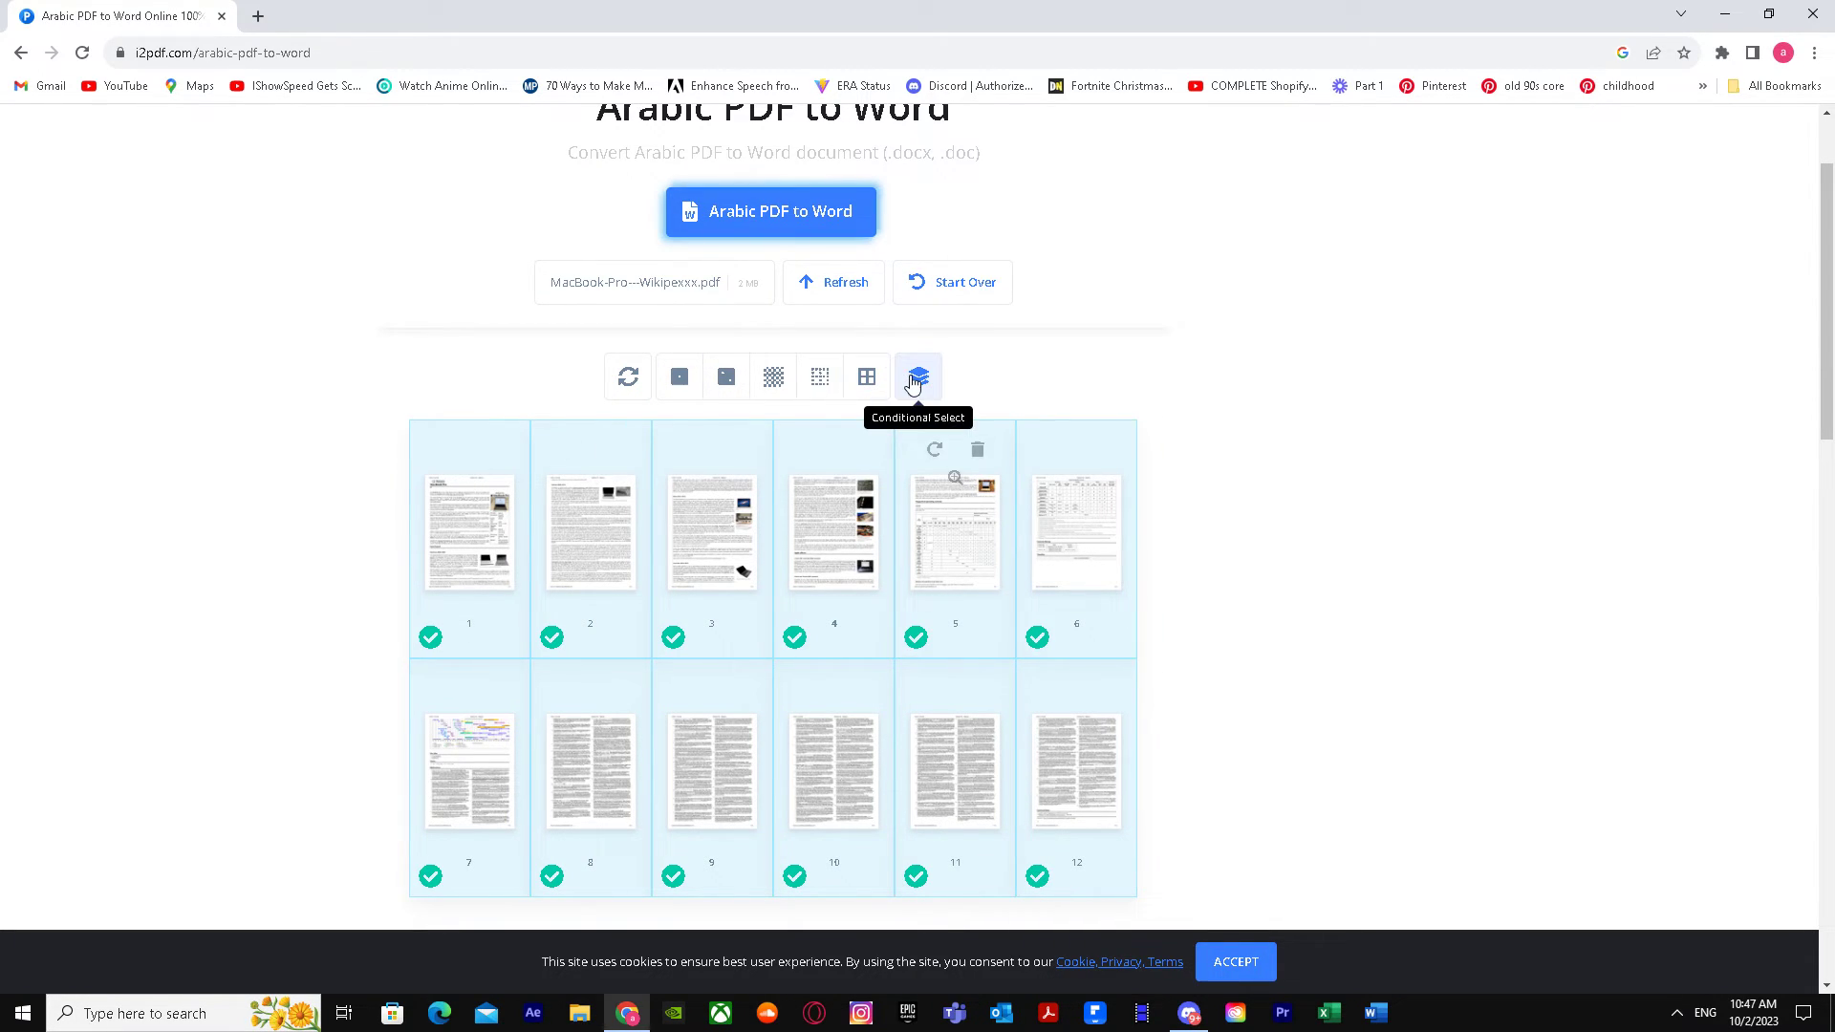
scroll("down", 3)
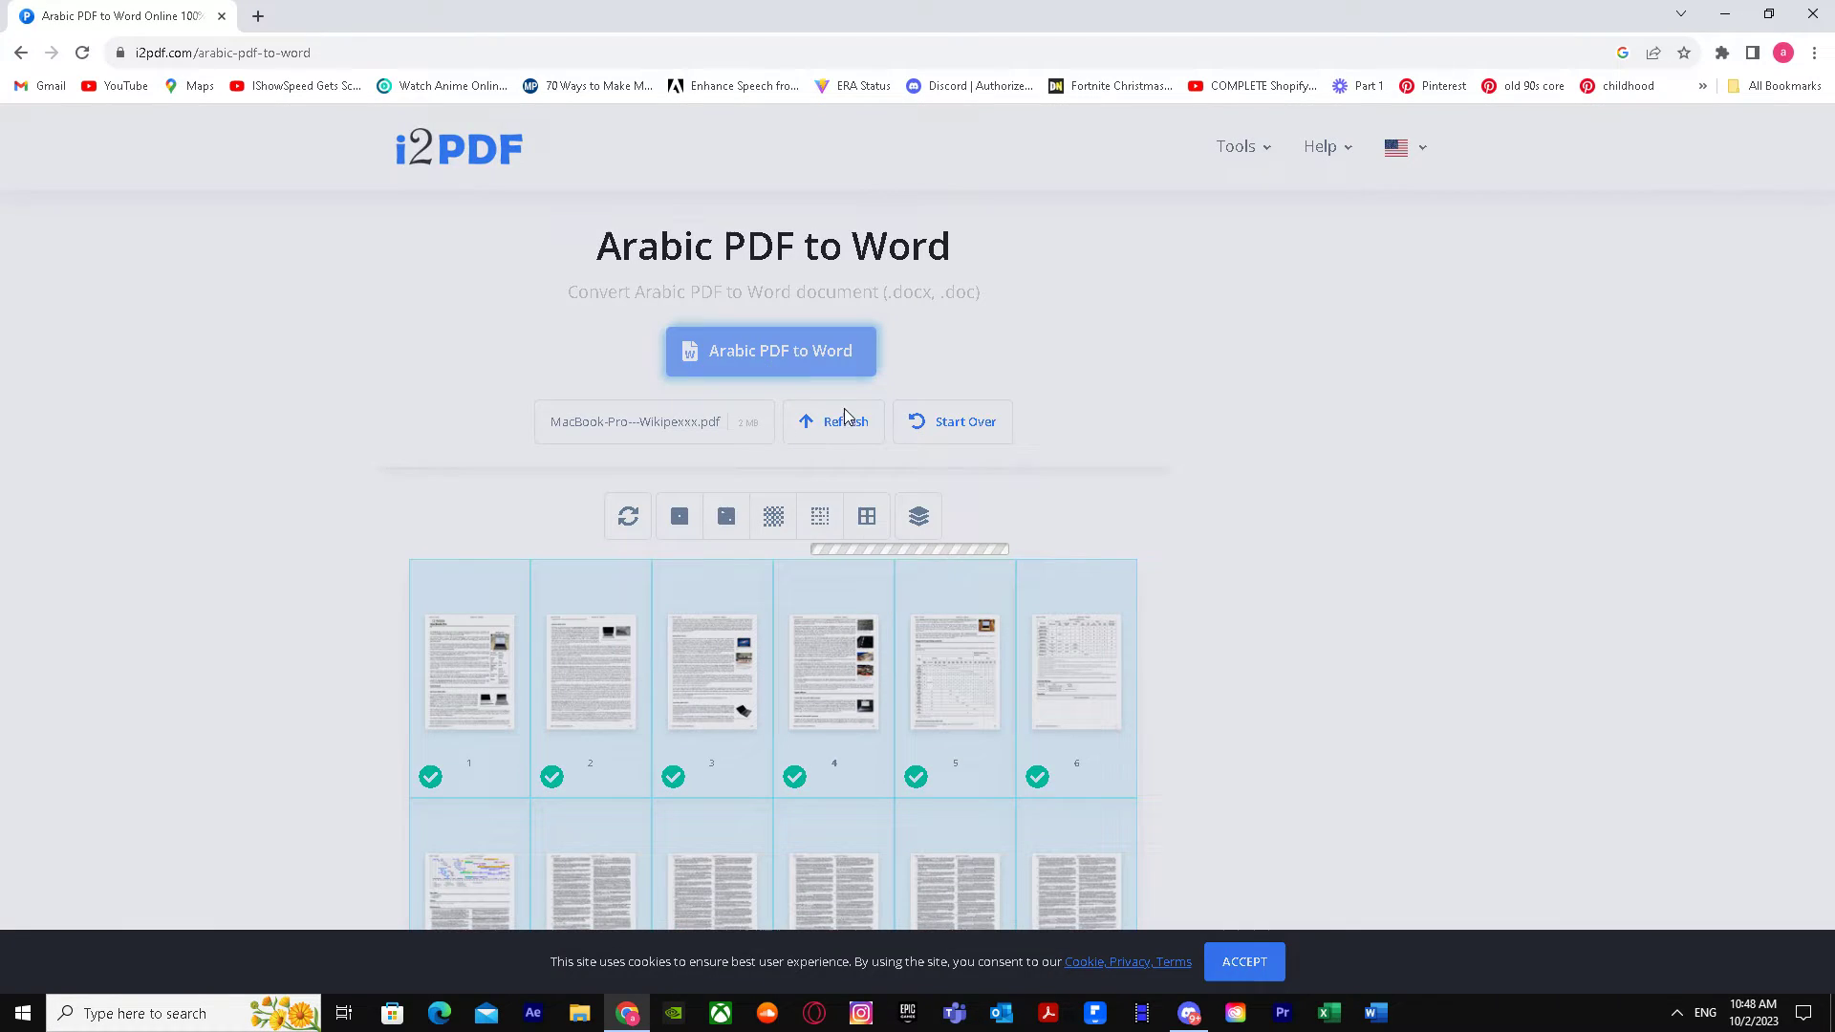
mouse_move(973, 550)
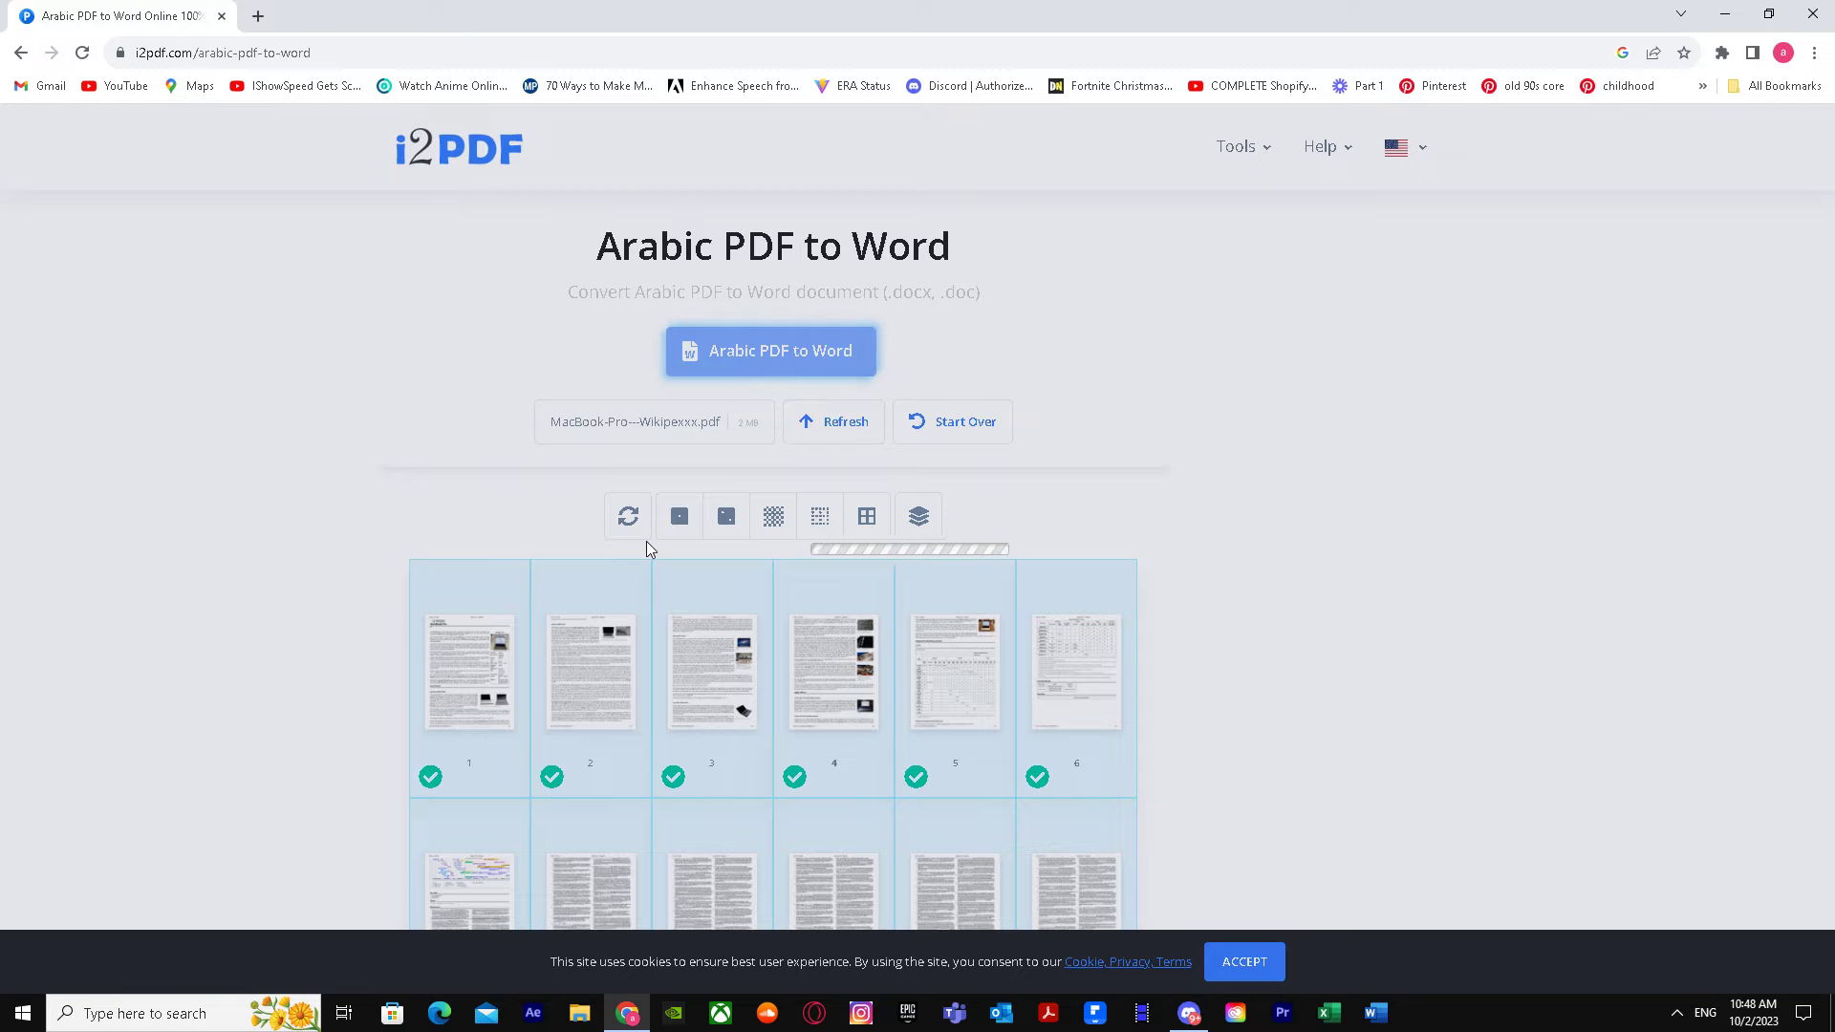
Step: Wait for the conversion to finish until the Document is Ready page appears
left_click(770, 352)
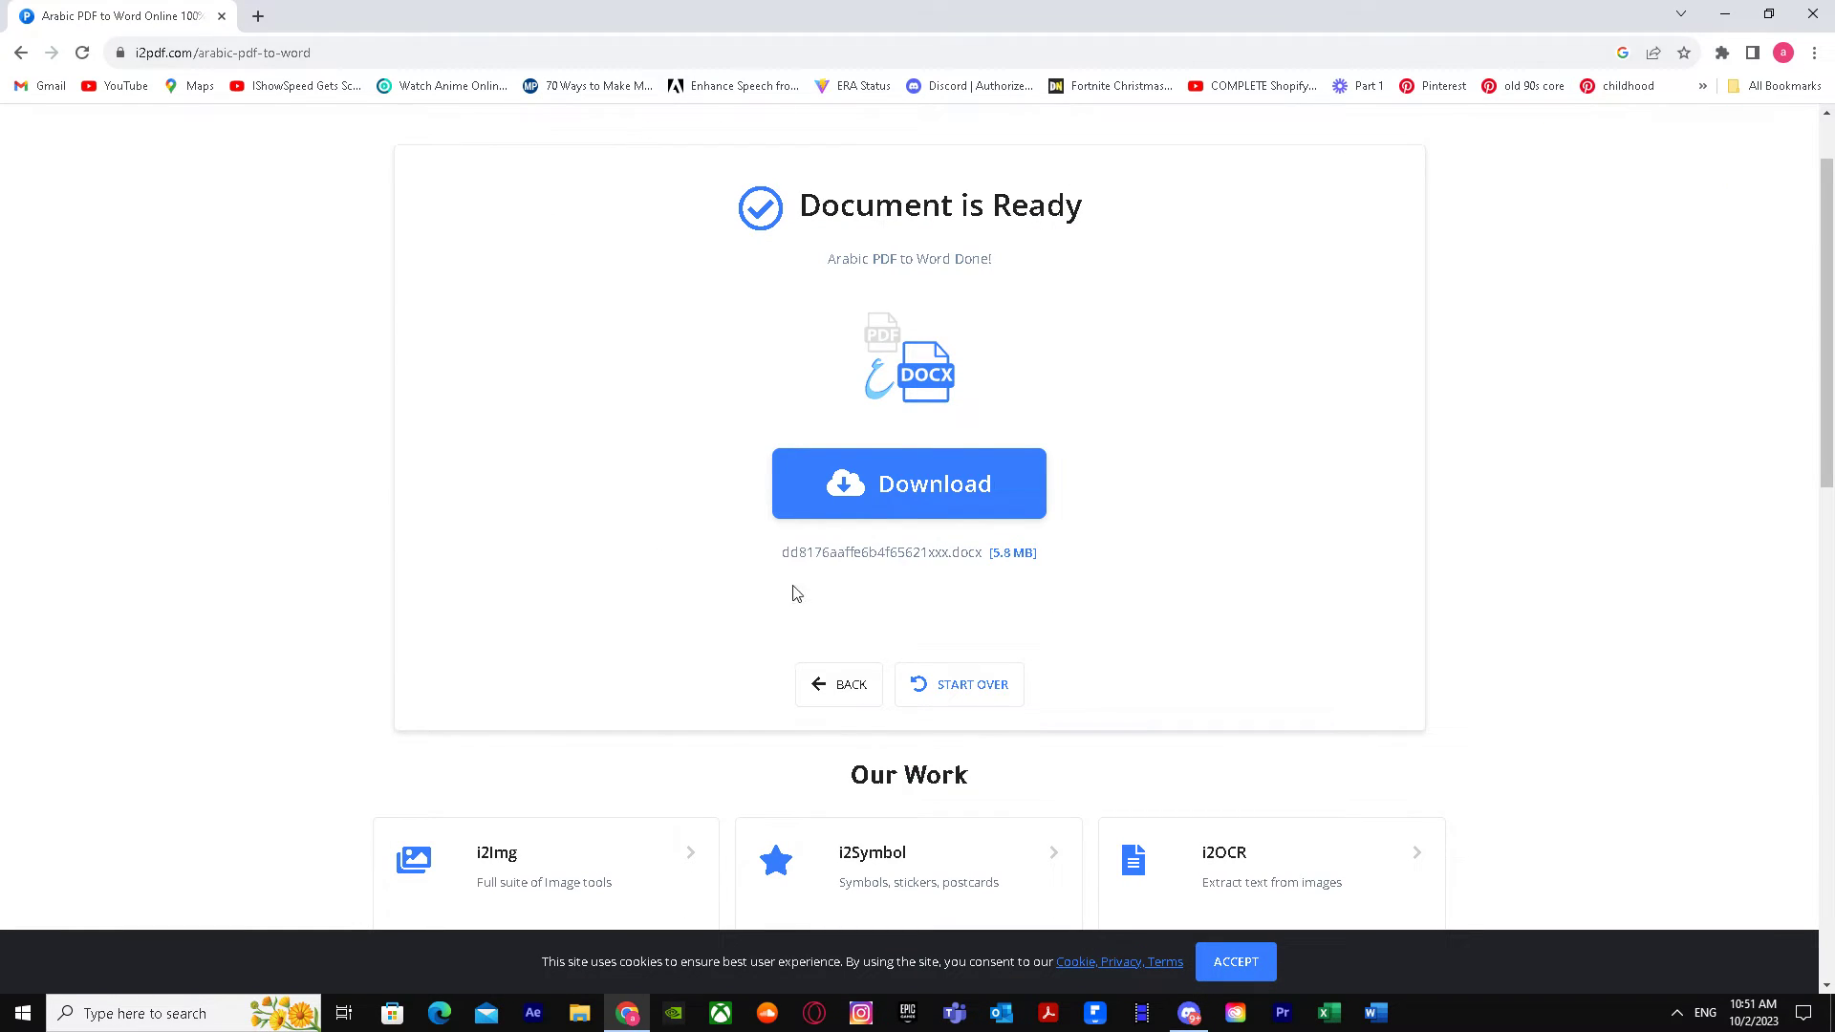
mouse_move(951, 496)
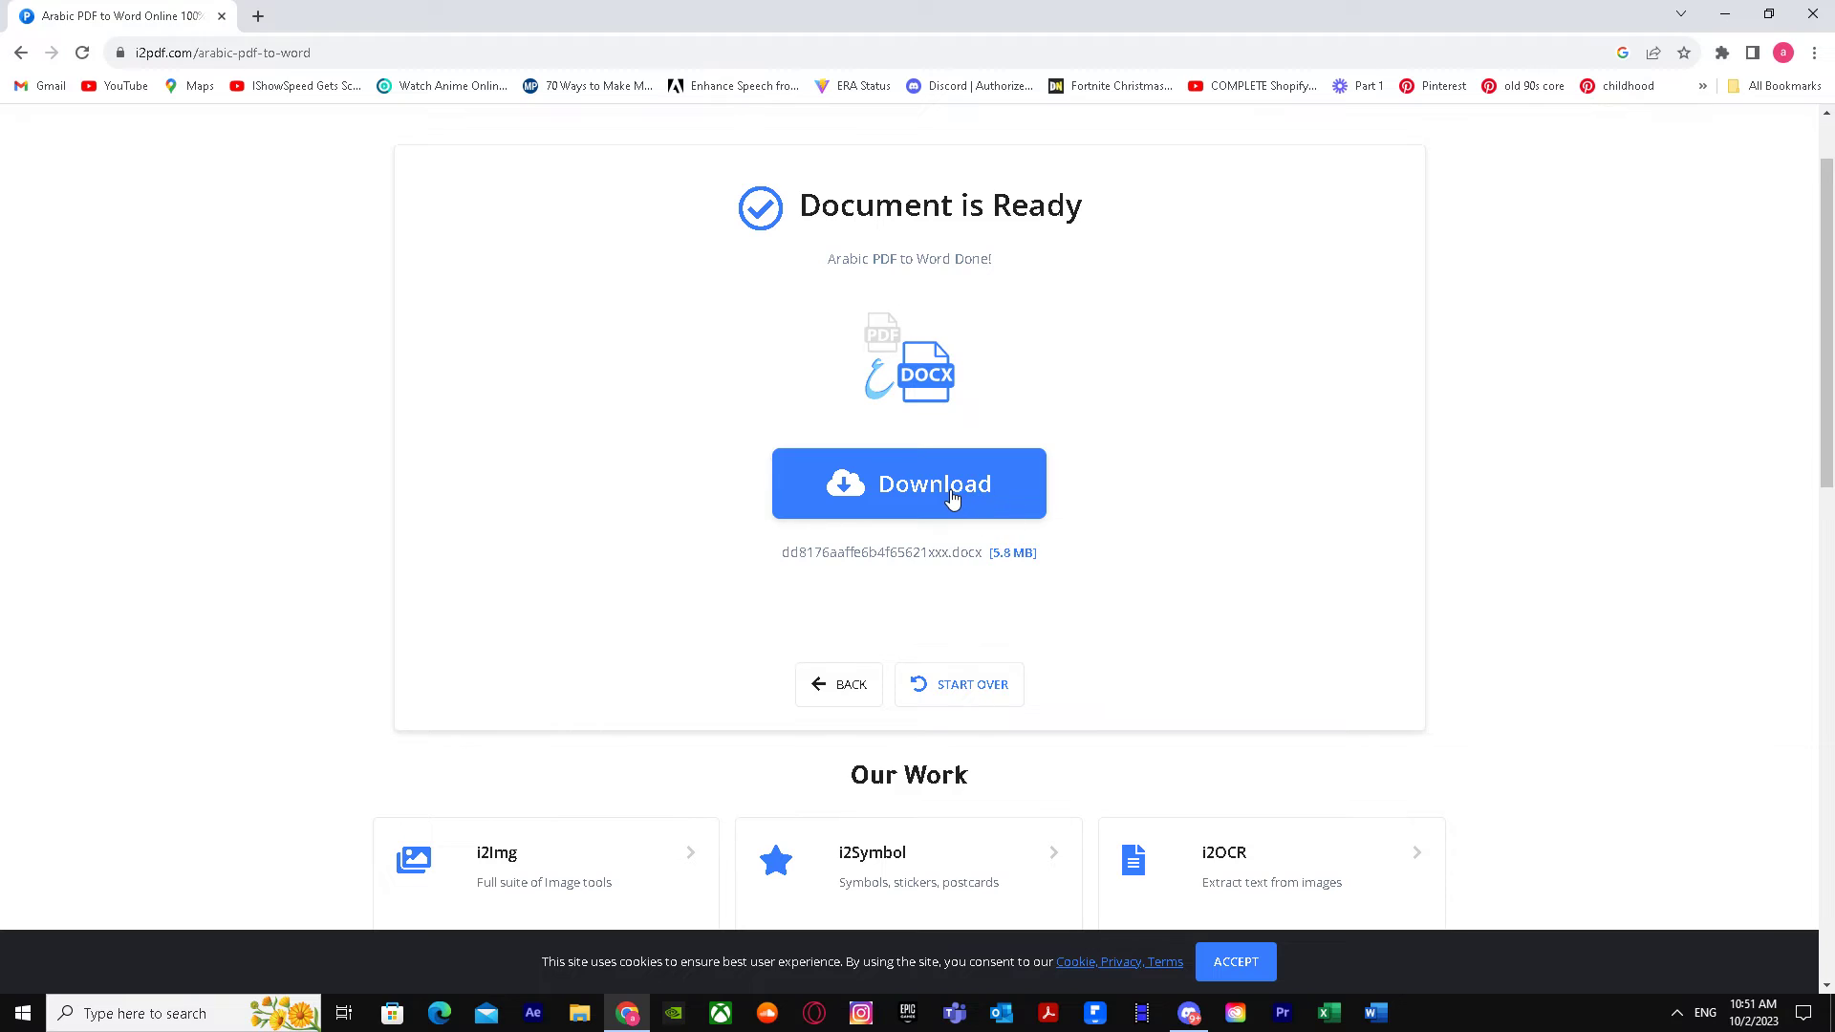
Step: Download the converted .docx and check its progress in Chrome's downloads list
left_click(952, 483)
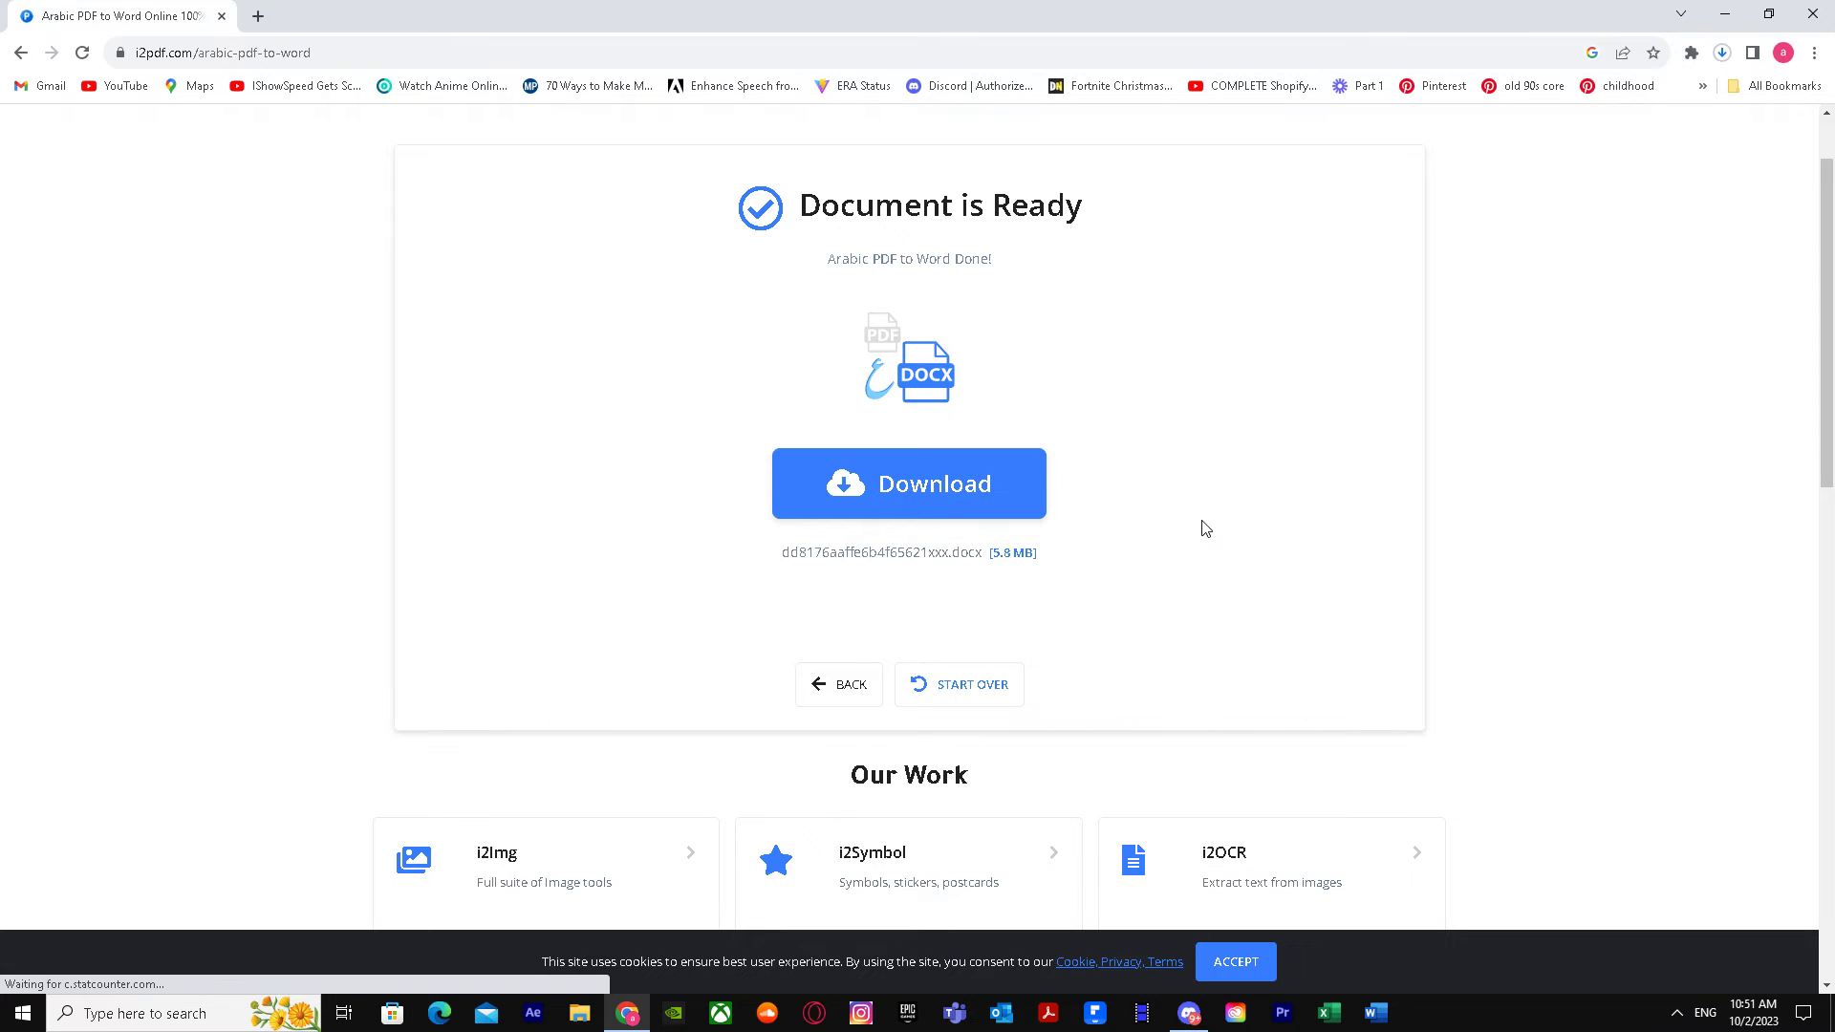
left_click(906, 483)
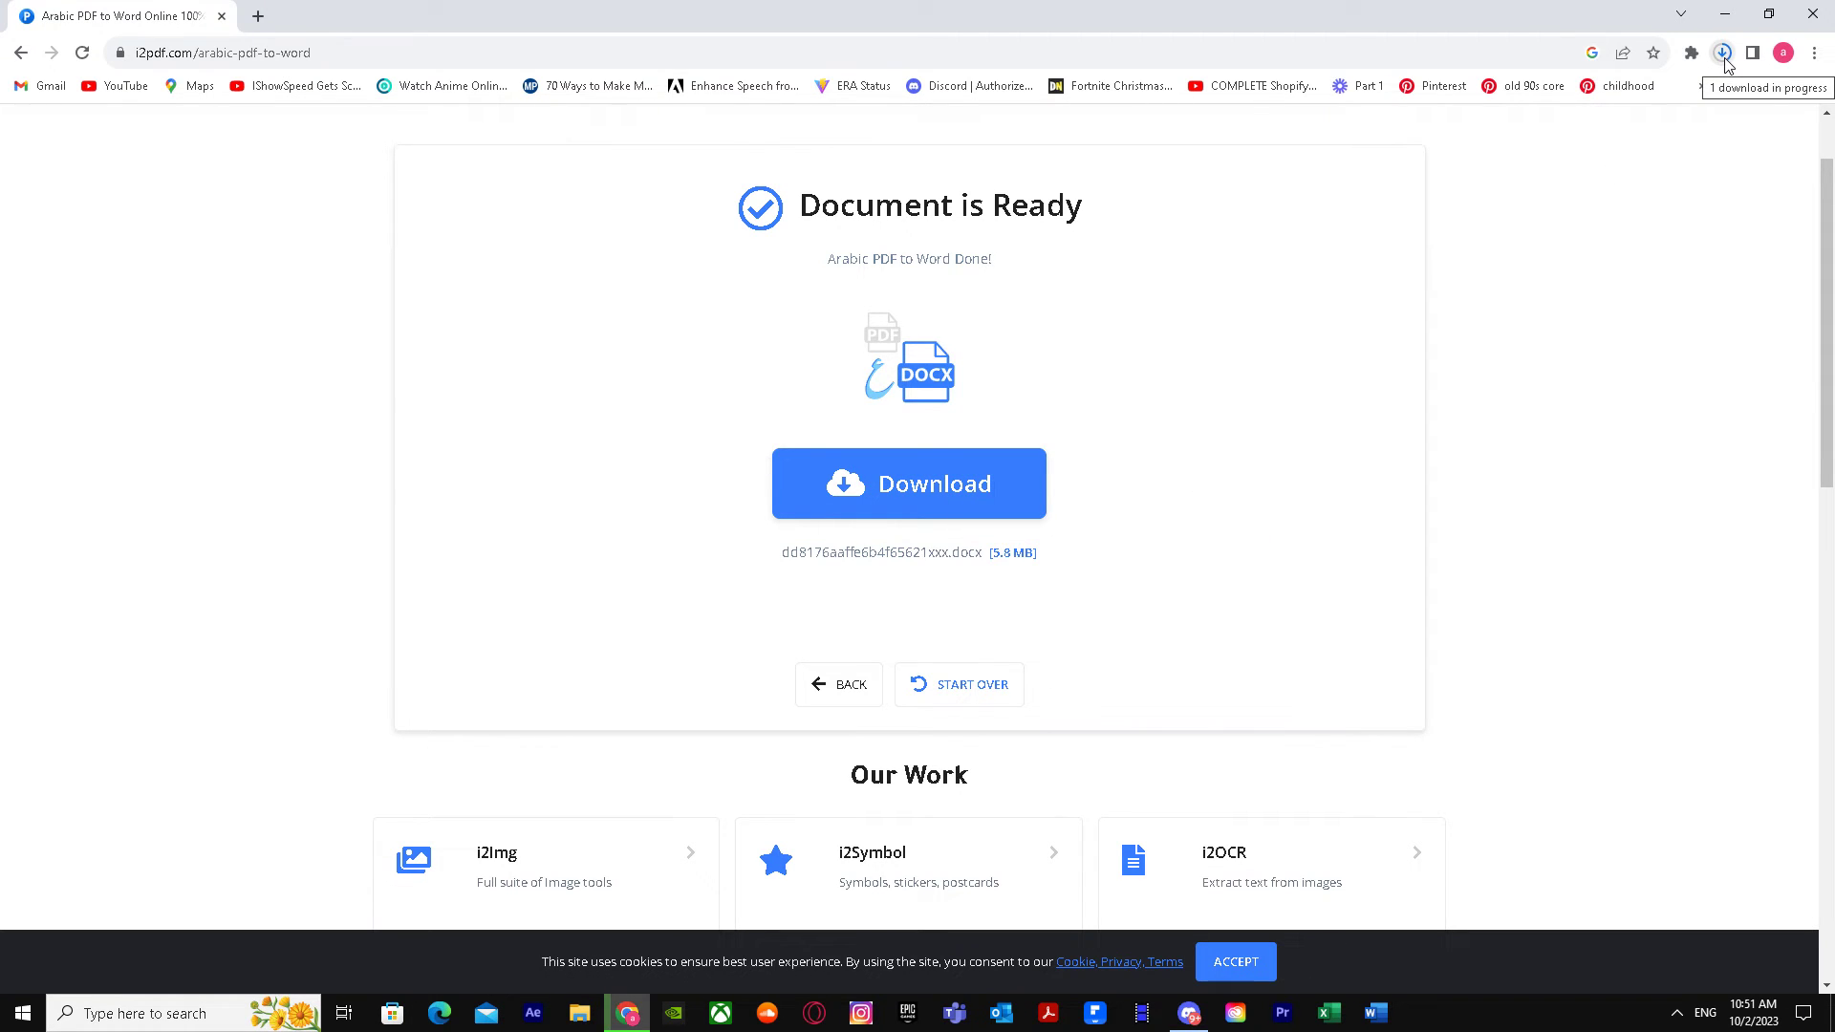
left_click(1722, 52)
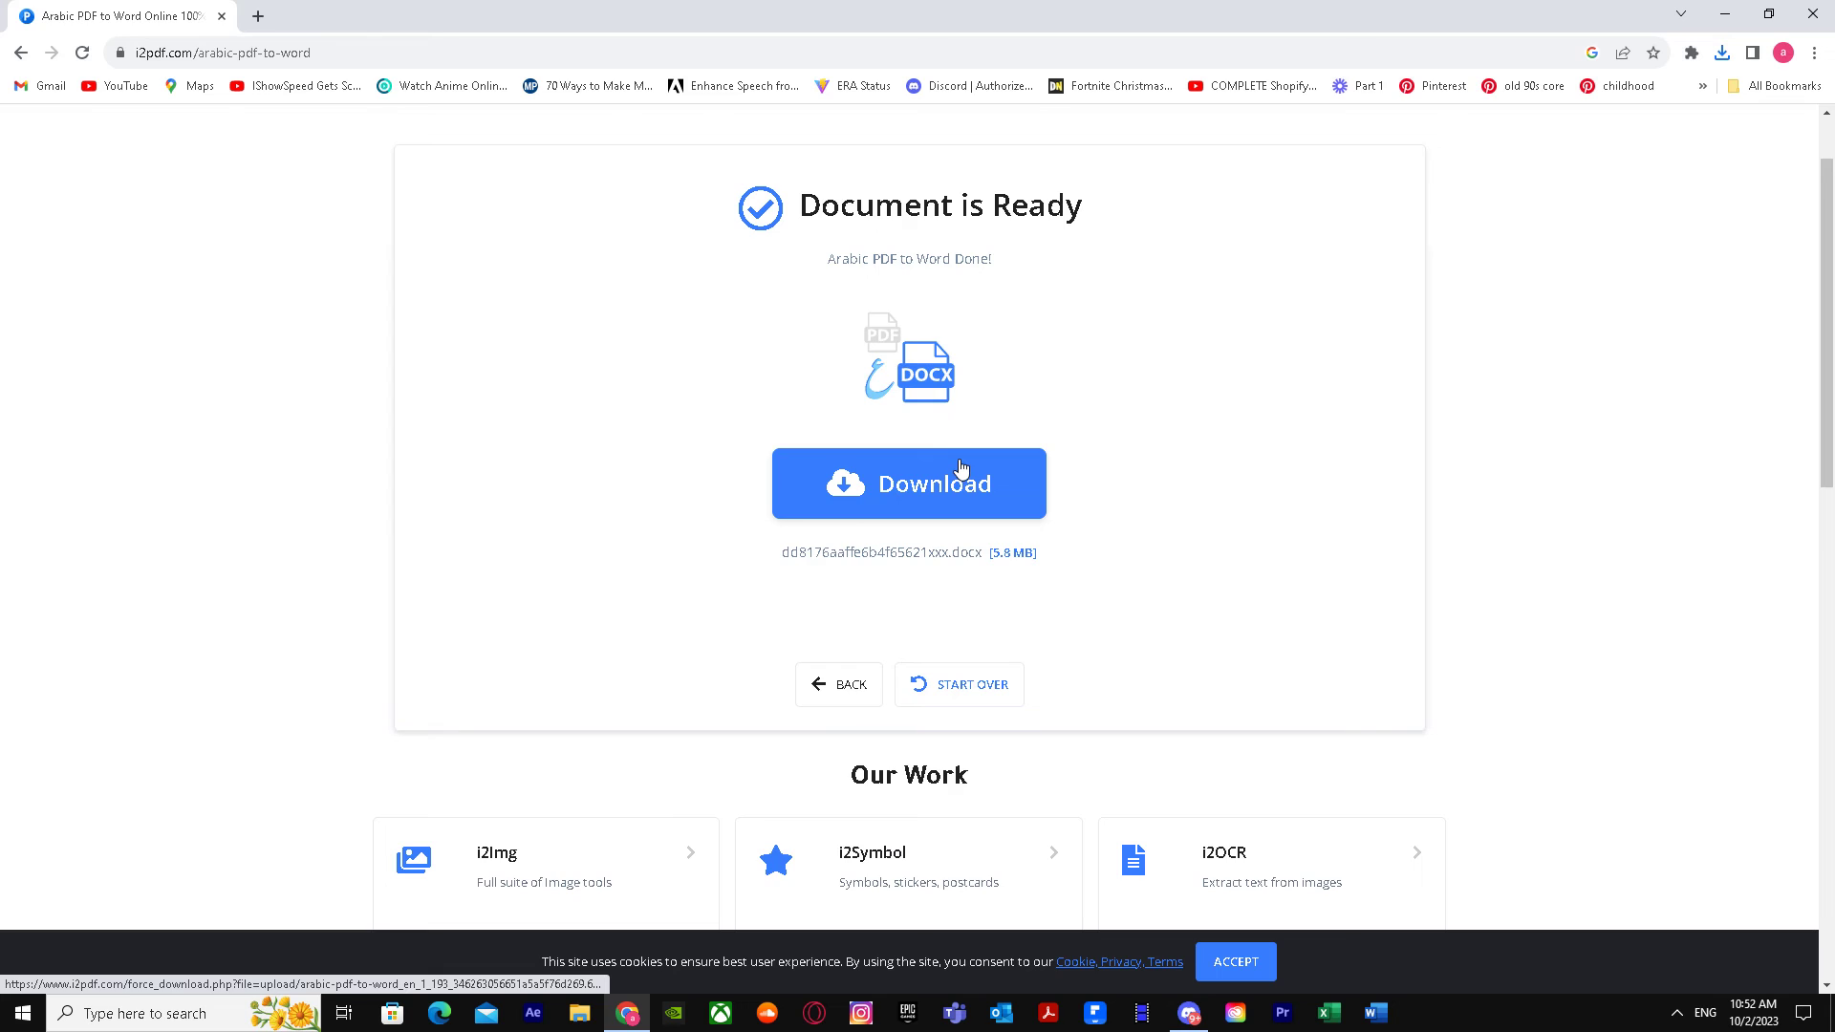
mouse_move(942, 441)
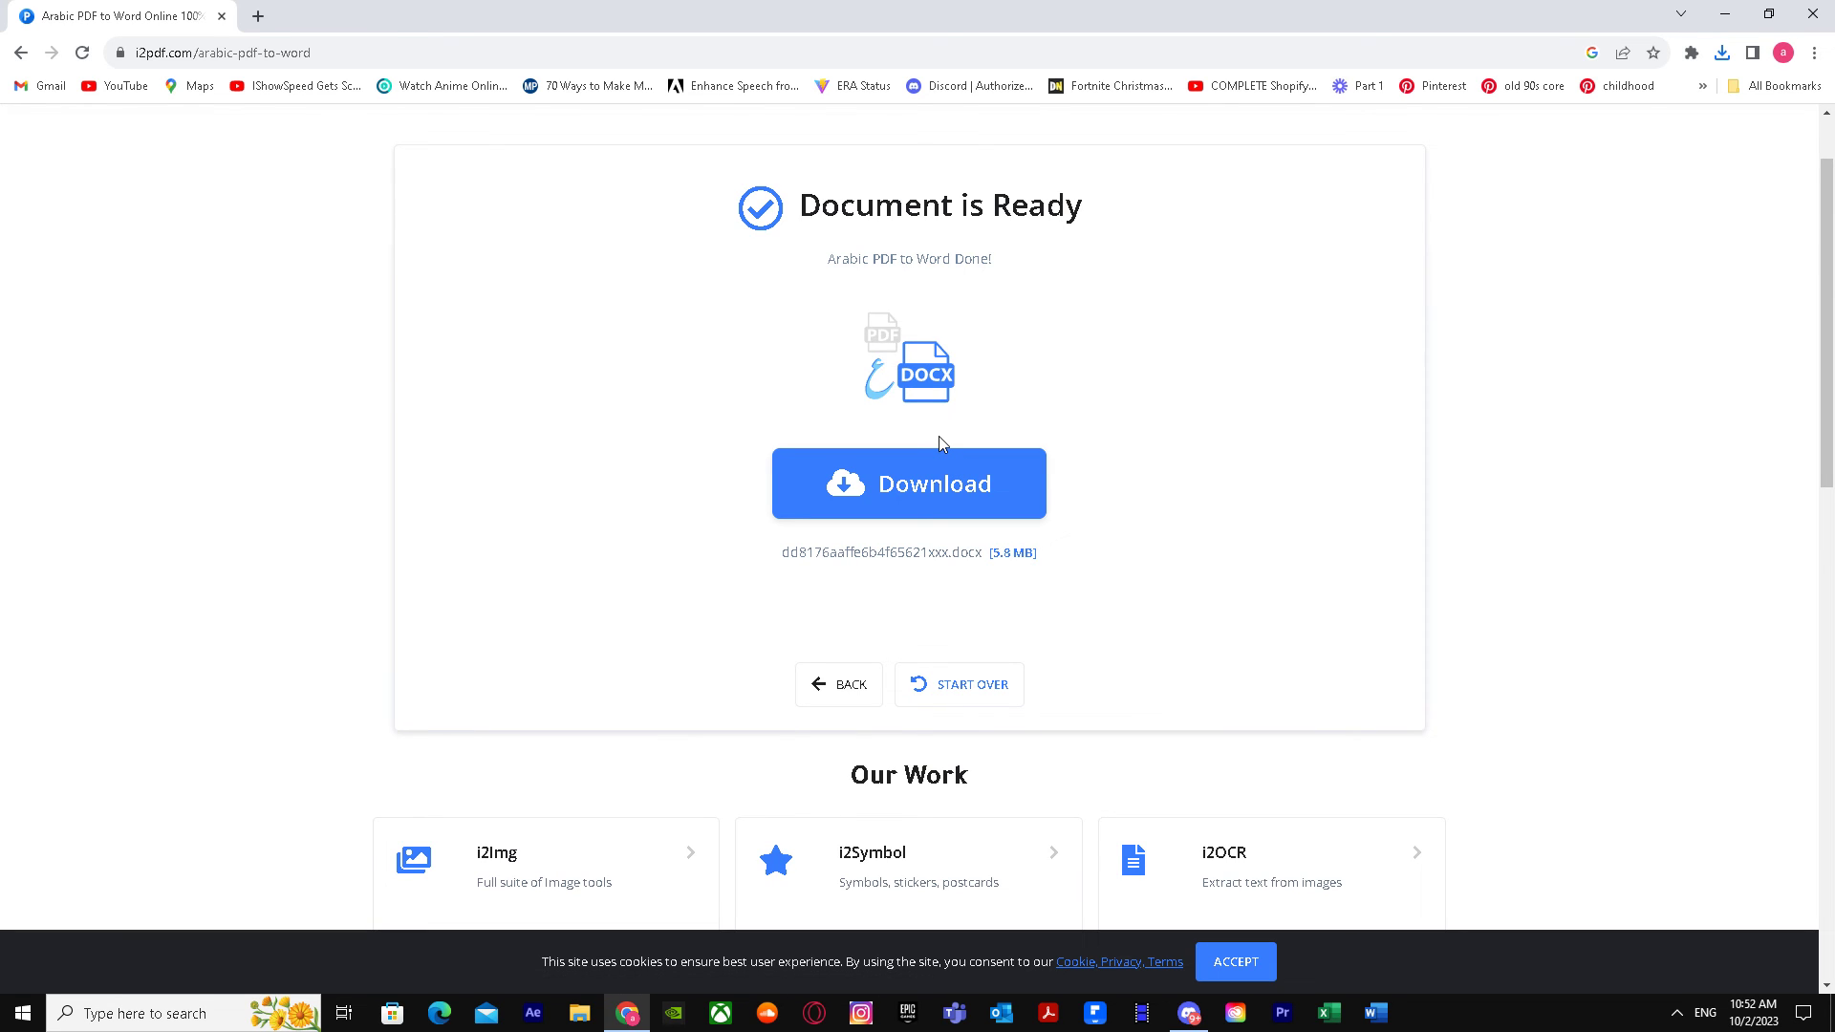